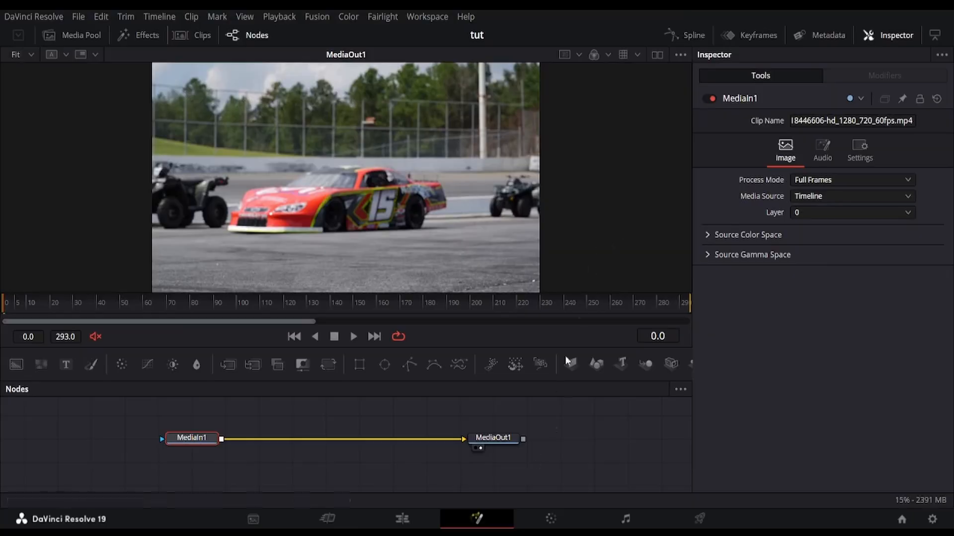
Play the race car clip and bring up the tool search listing SuperPrintFX.
{"action": "left_click", "coordinate": [353, 337]}
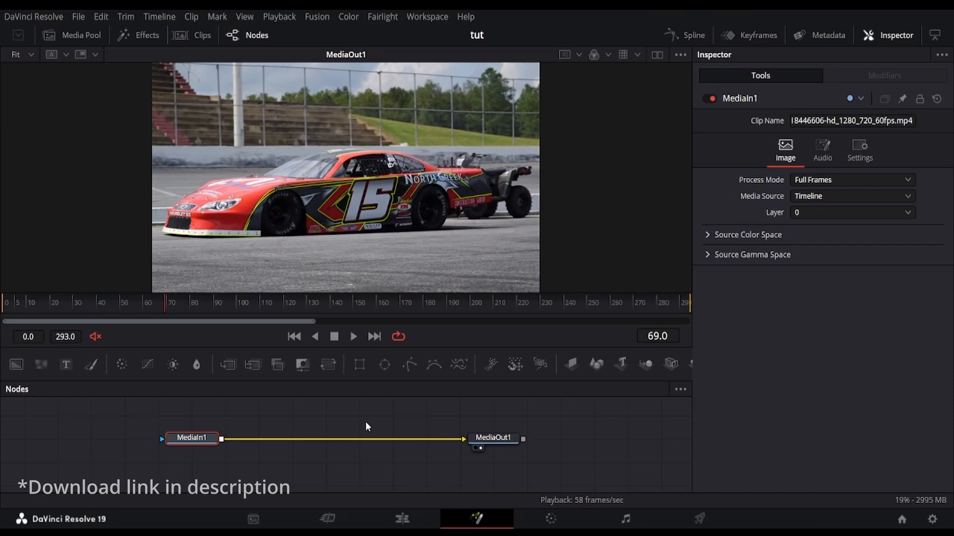
{"action": "left_click", "coordinate": [192, 438]}
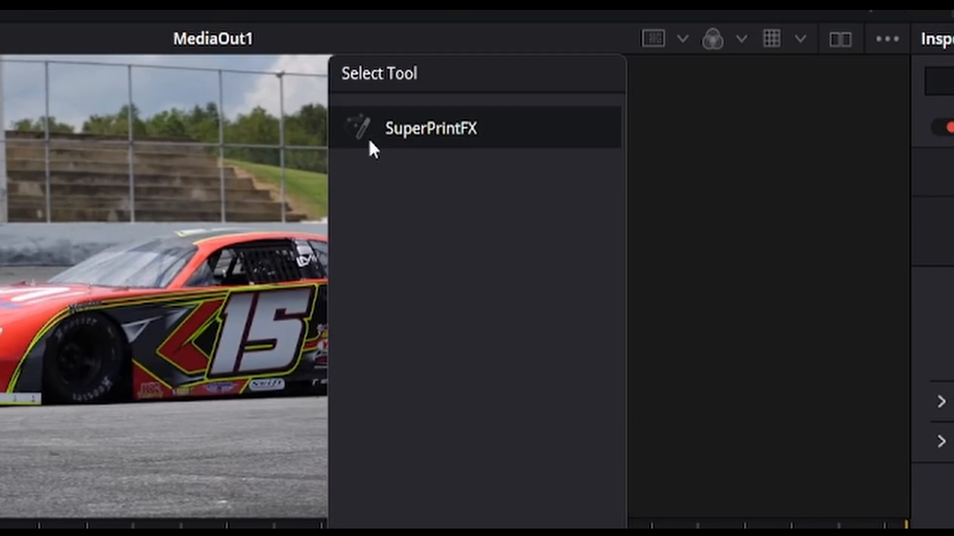
Add a SuperPrintFX1 node and feed MediaIn1 into it for a Halftone Standard dot print.
{"action": "left_click", "coordinate": [431, 128]}
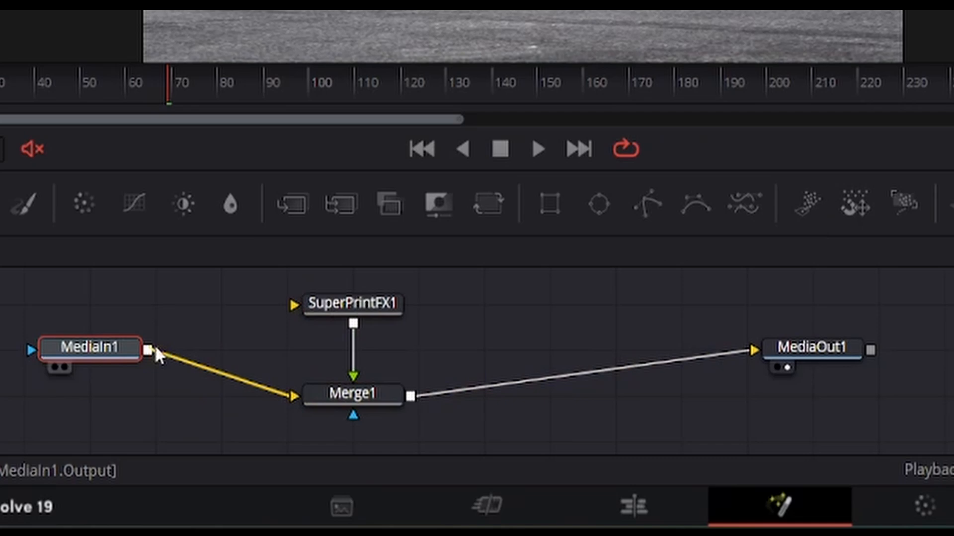
{"action": "left_click_drag", "start_coordinate": [153, 349], "coordinate": [292, 304]}
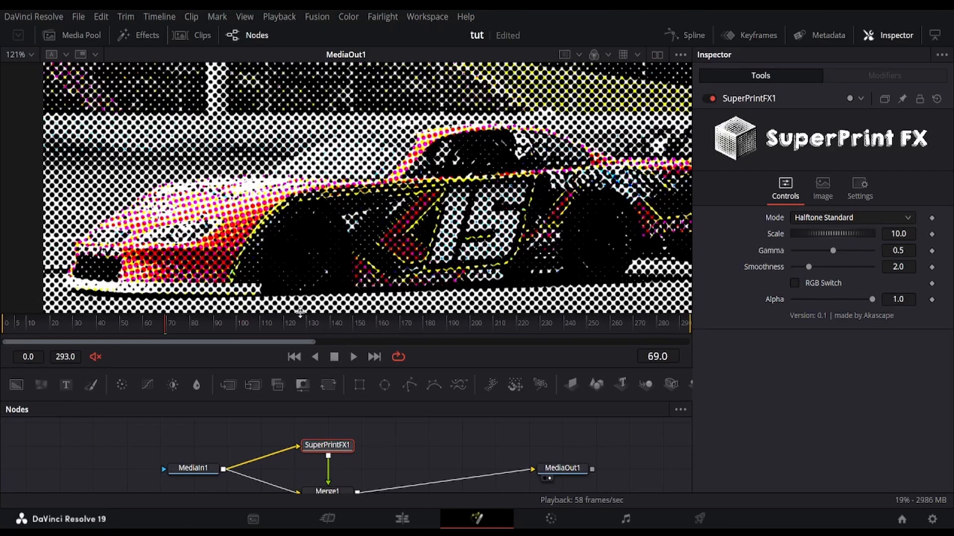
Tune Halftone Standard to Scale 6.608, Gamma 0.606, Smoothness 8.66 with RGB Switch enabled.
{"action": "left_click", "coordinate": [851, 217]}
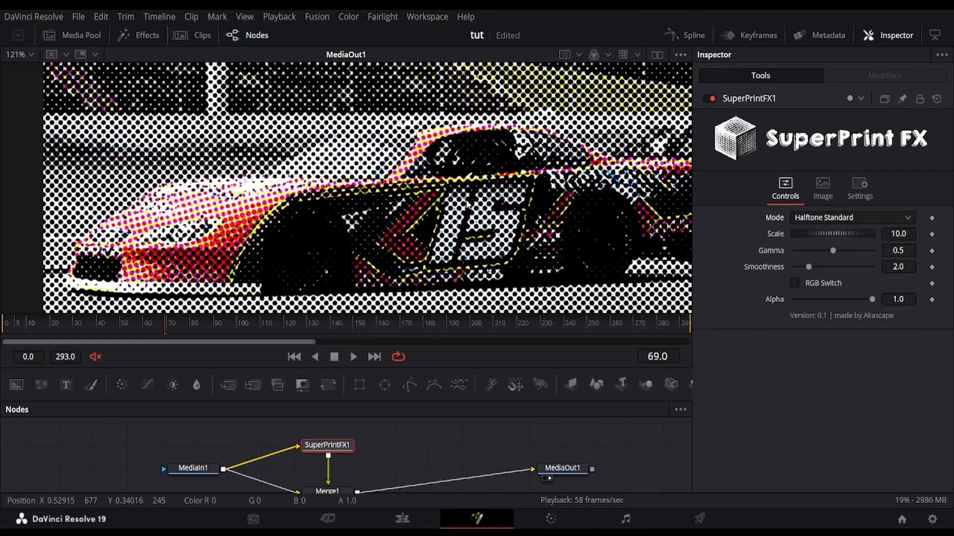
{"action": "left_click_drag", "start_coordinate": [870, 234], "coordinate": [831, 233]}
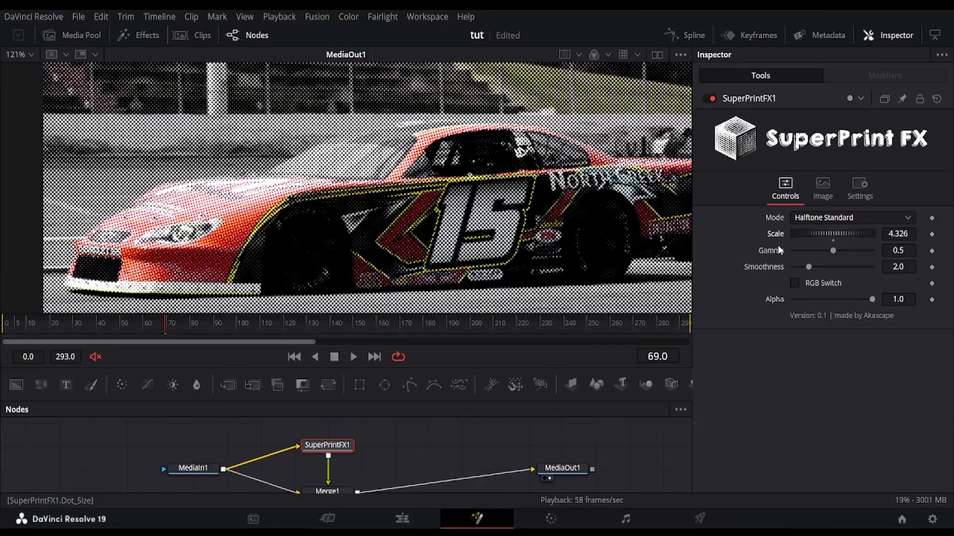
{"action": "left_click_drag", "start_coordinate": [857, 233], "coordinate": [840, 233]}
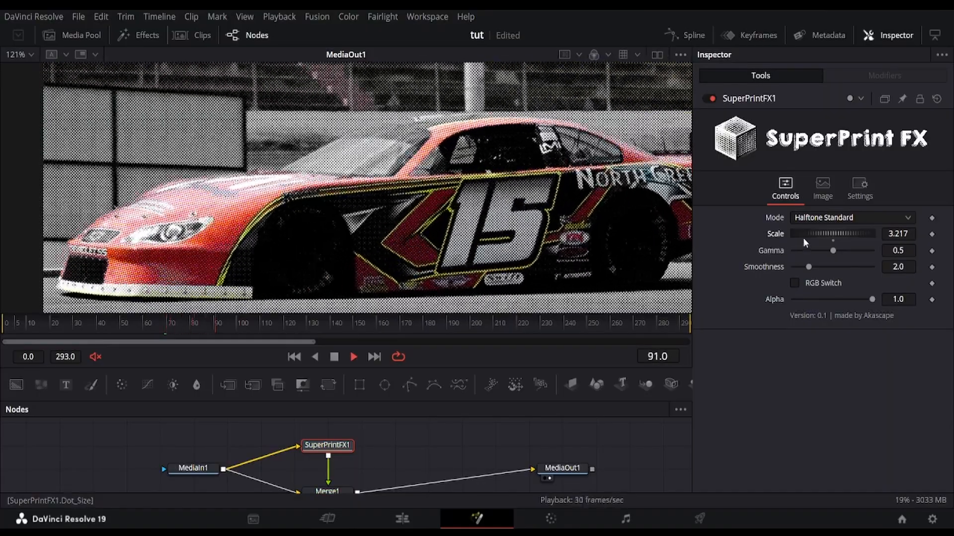
{"action": "left_click_drag", "start_coordinate": [815, 234], "coordinate": [849, 233]}
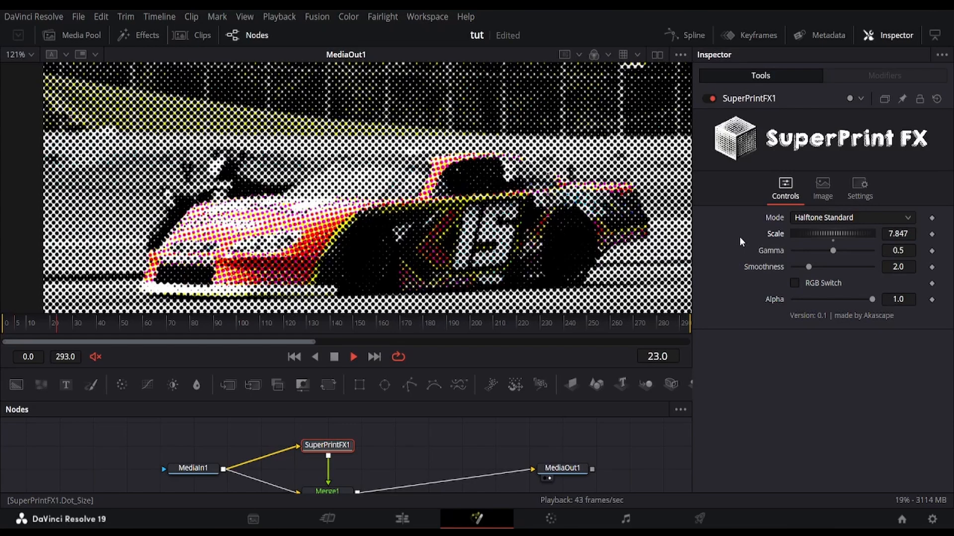
{"action": "left_click_drag", "start_coordinate": [809, 266], "coordinate": [861, 266]}
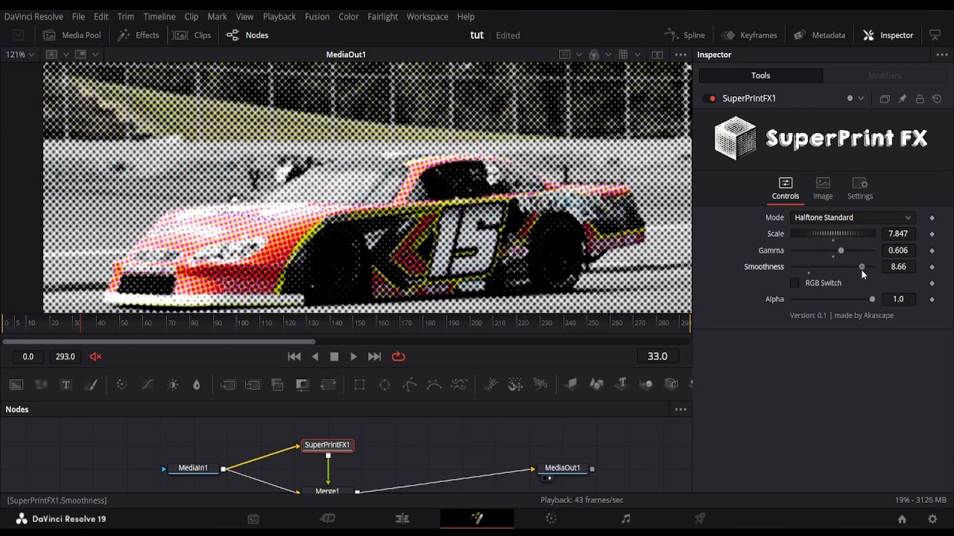
{"action": "left_click_drag", "start_coordinate": [837, 234], "coordinate": [855, 234]}
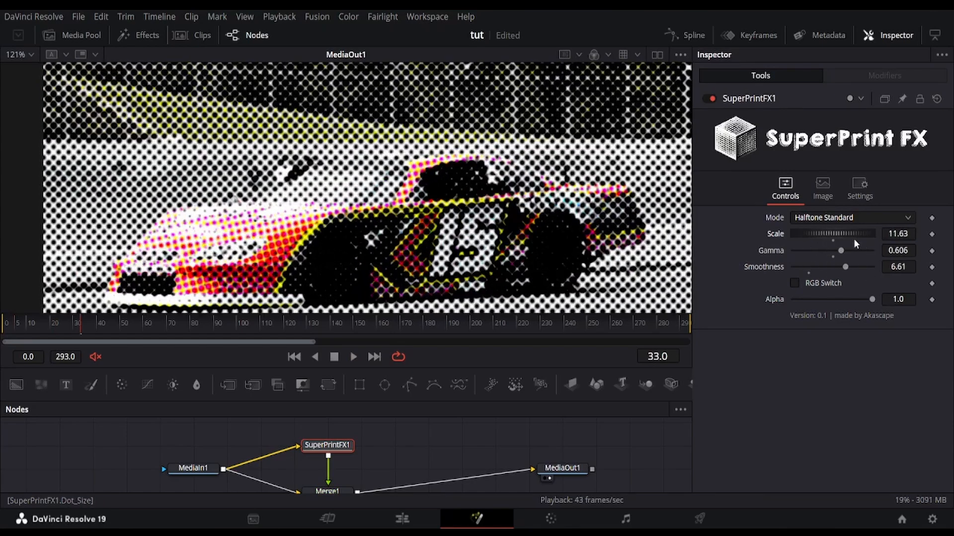
{"action": "left_click_drag", "start_coordinate": [854, 233], "coordinate": [832, 233]}
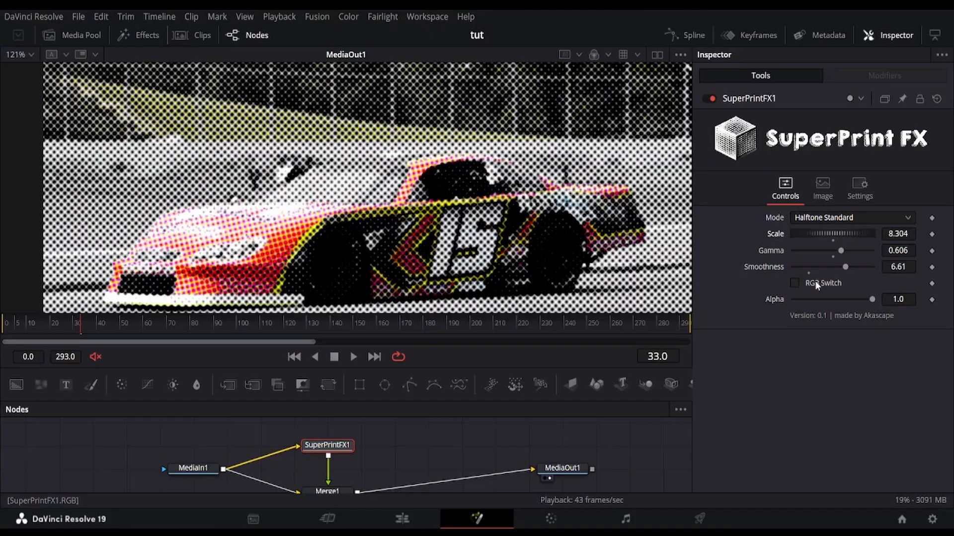
{"action": "left_click", "coordinate": [794, 284]}
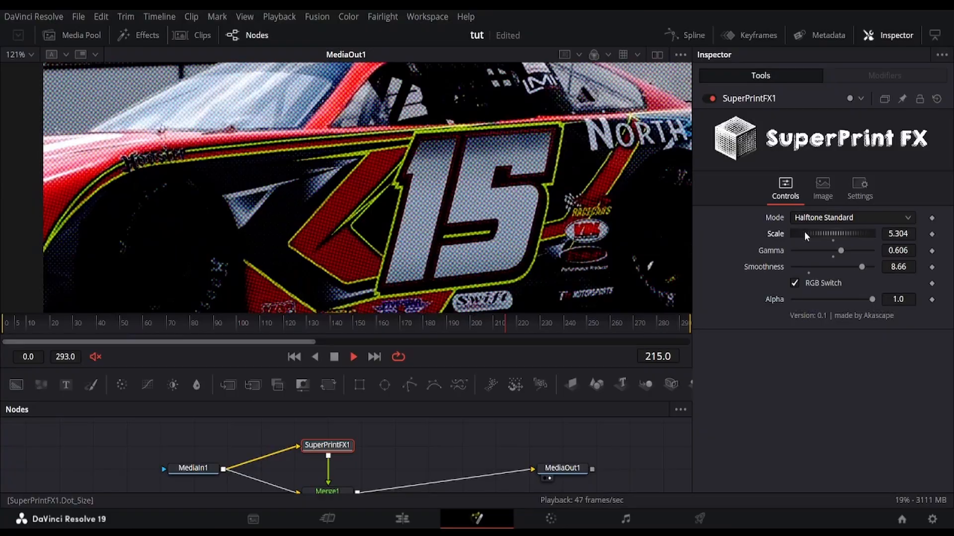
{"action": "left_click_drag", "start_coordinate": [803, 234], "coordinate": [833, 233]}
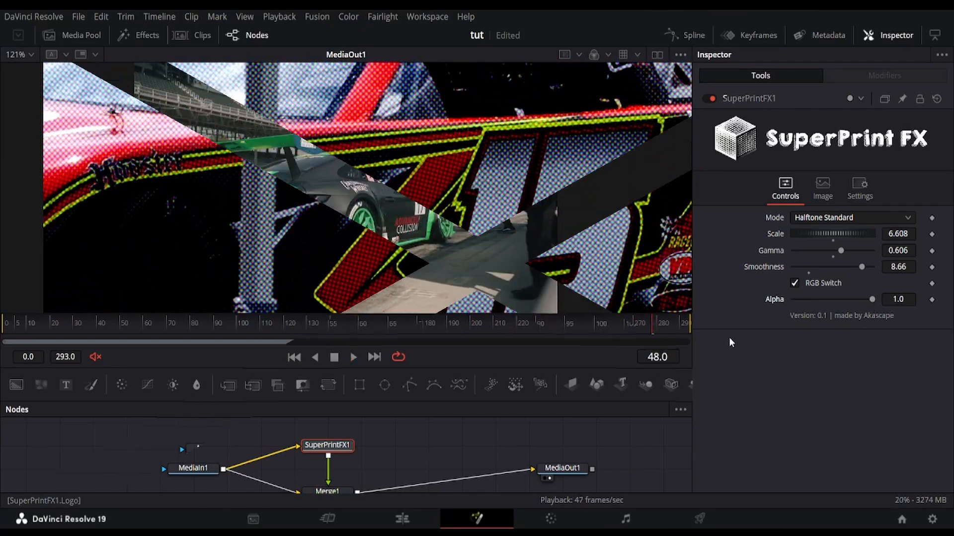
Switch SuperPrintFX1 to Halftone CMYK, re-enable it and soften the dots with Blur 0.354.
{"action": "left_click", "coordinate": [850, 218]}
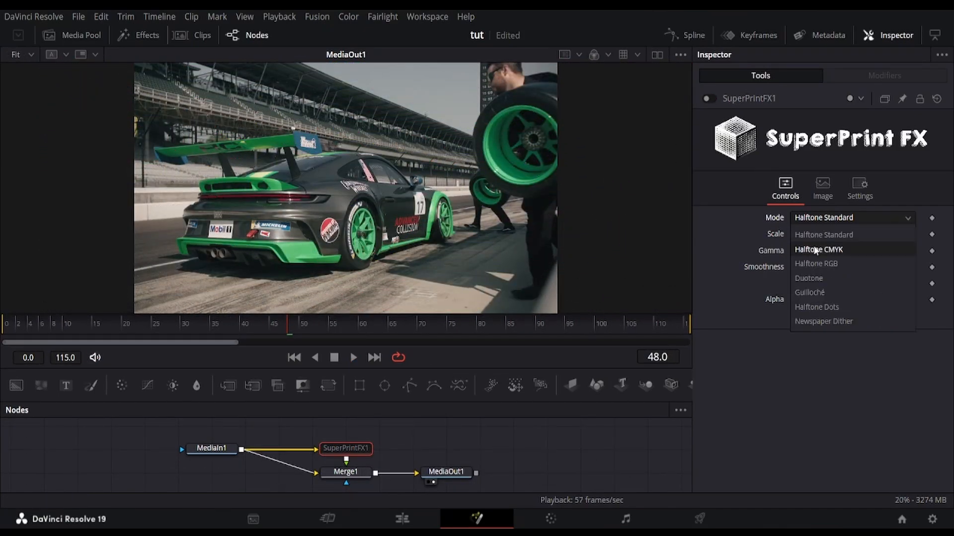
{"action": "left_click", "coordinate": [820, 249]}
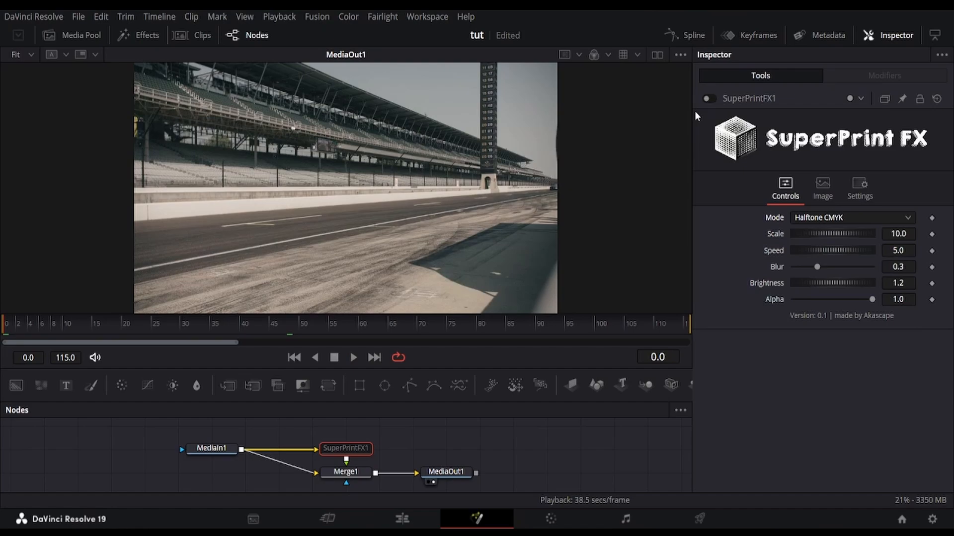
{"action": "left_click", "coordinate": [353, 357]}
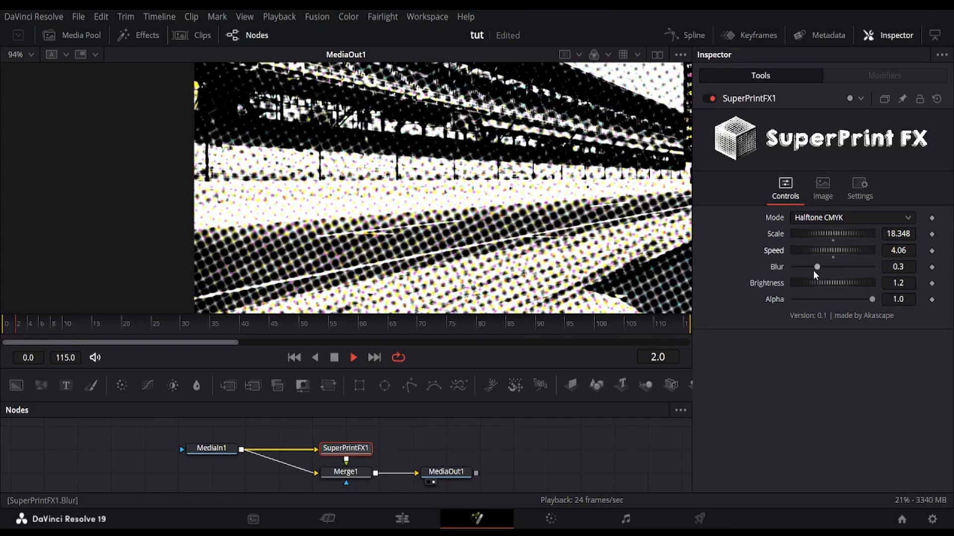
{"action": "left_click_drag", "start_coordinate": [817, 266], "coordinate": [858, 266]}
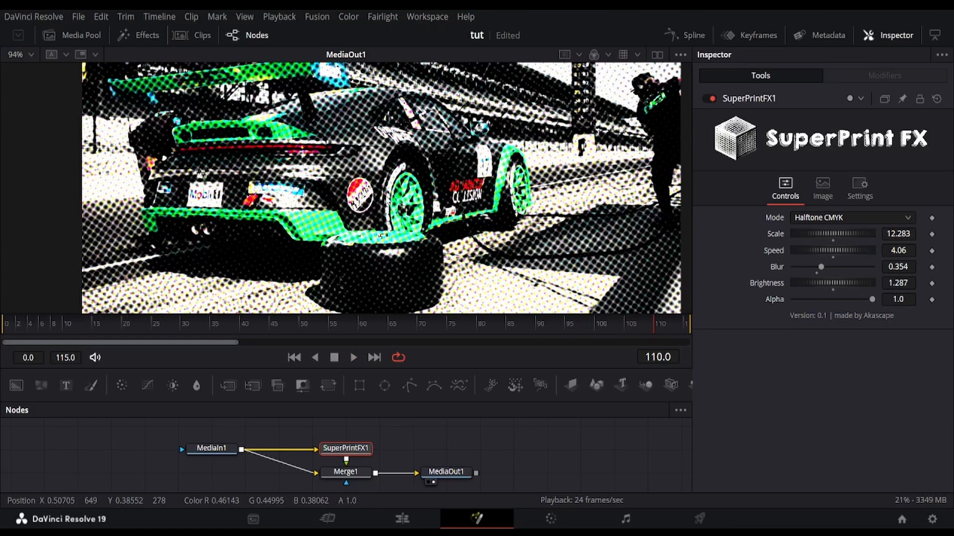
Switch to Halftone RGB with Scale 11.761, Speed 5.0, Blur 0.236 and Brightness 1.309.
{"action": "left_click", "coordinate": [848, 218]}
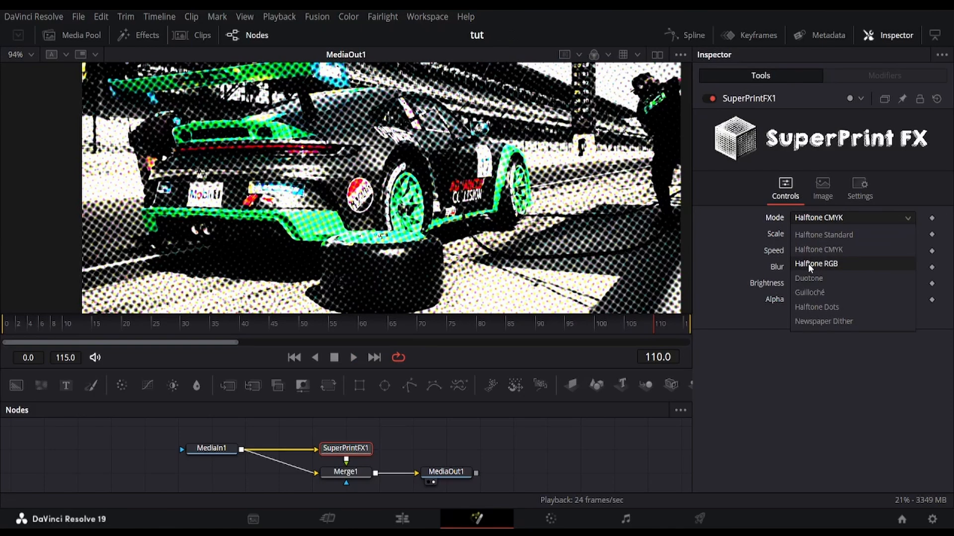
{"action": "left_click", "coordinate": [815, 263]}
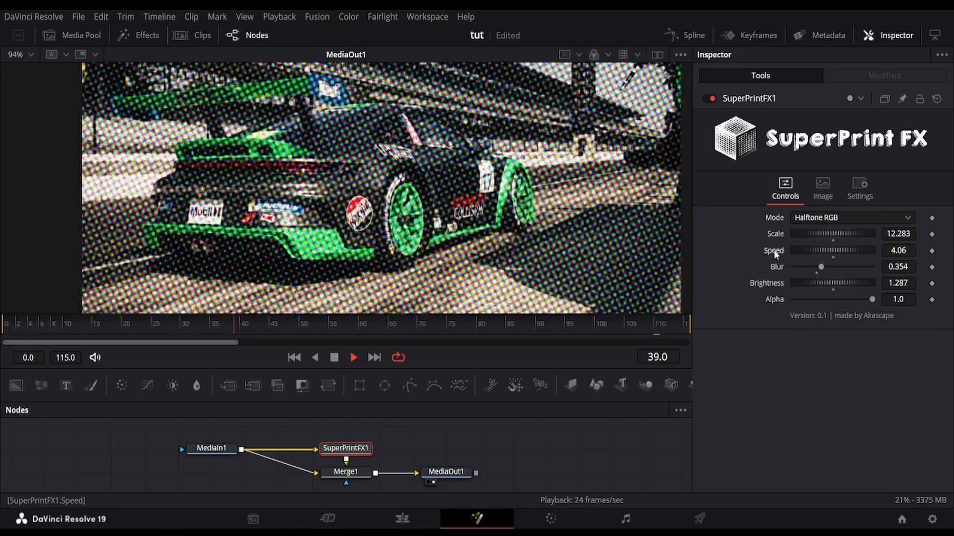
{"action": "left_click_drag", "start_coordinate": [820, 266], "coordinate": [801, 266]}
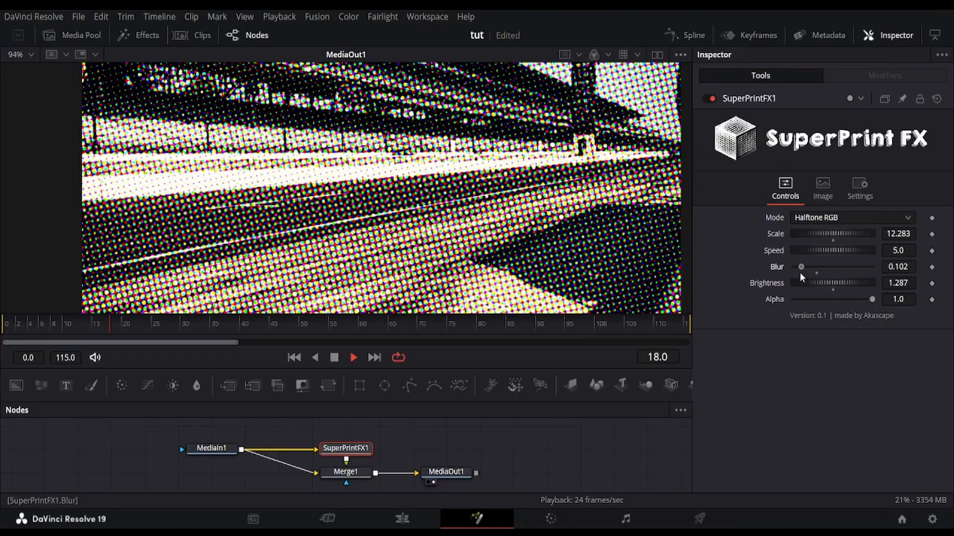
{"action": "left_click_drag", "start_coordinate": [832, 234], "coordinate": [858, 234]}
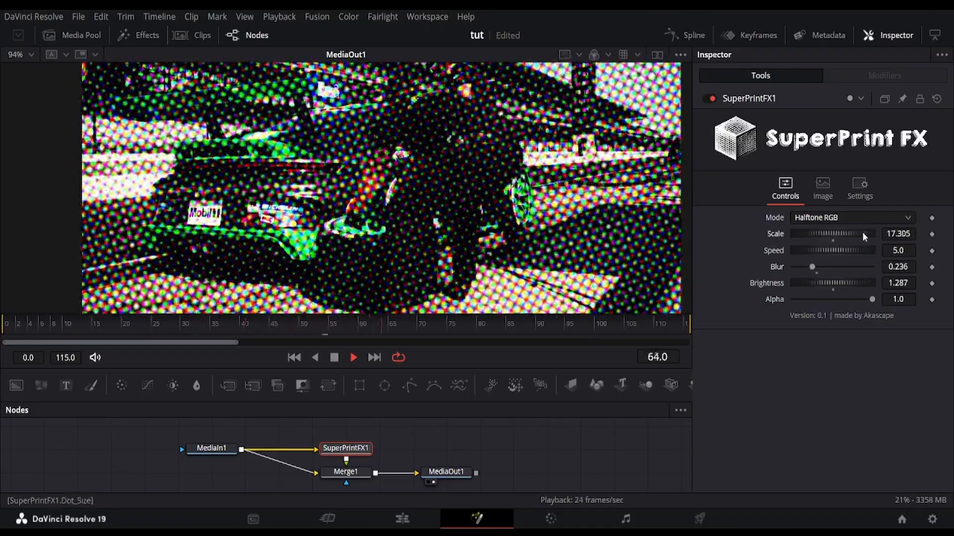
{"action": "left_click_drag", "start_coordinate": [851, 283], "coordinate": [827, 283]}
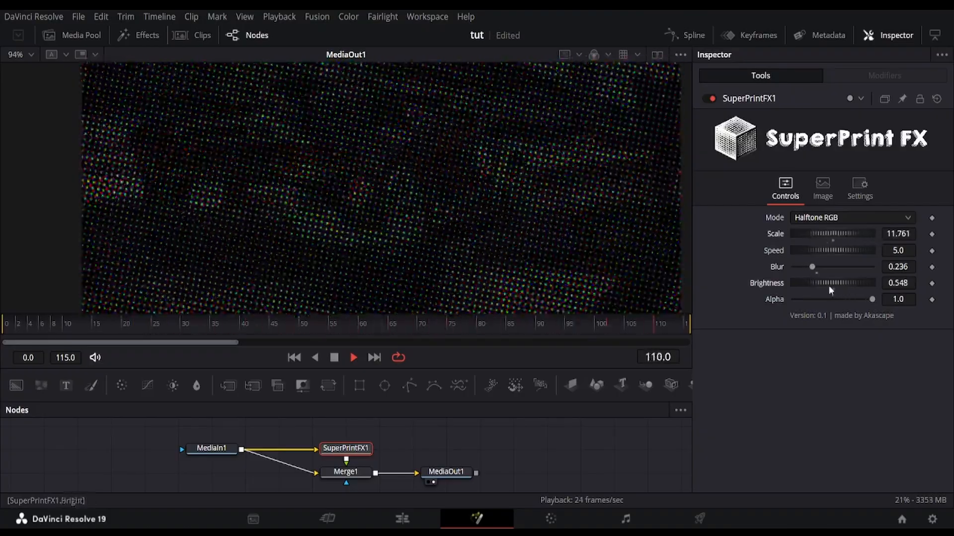
{"action": "left_click_drag", "start_coordinate": [839, 283], "coordinate": [863, 283]}
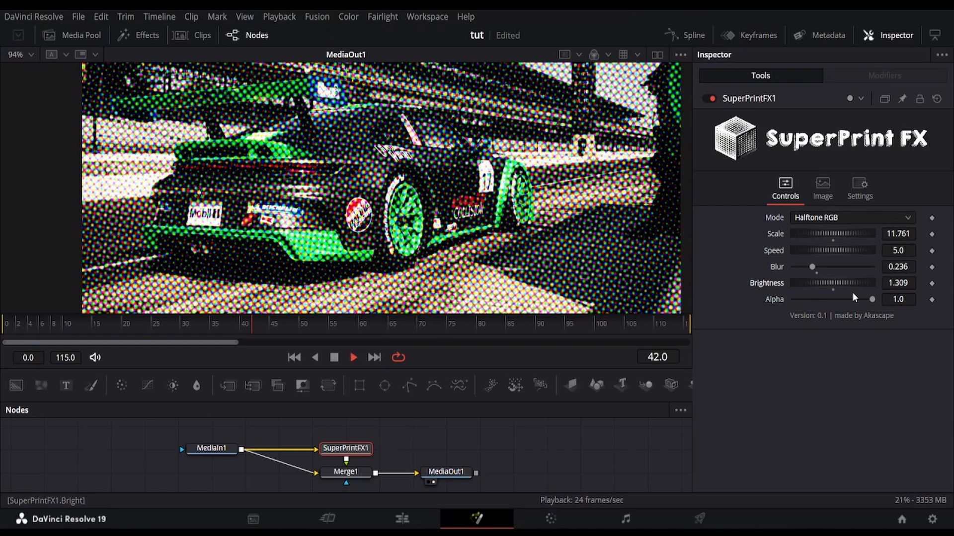
{"action": "left_click_drag", "start_coordinate": [863, 284], "coordinate": [858, 283]}
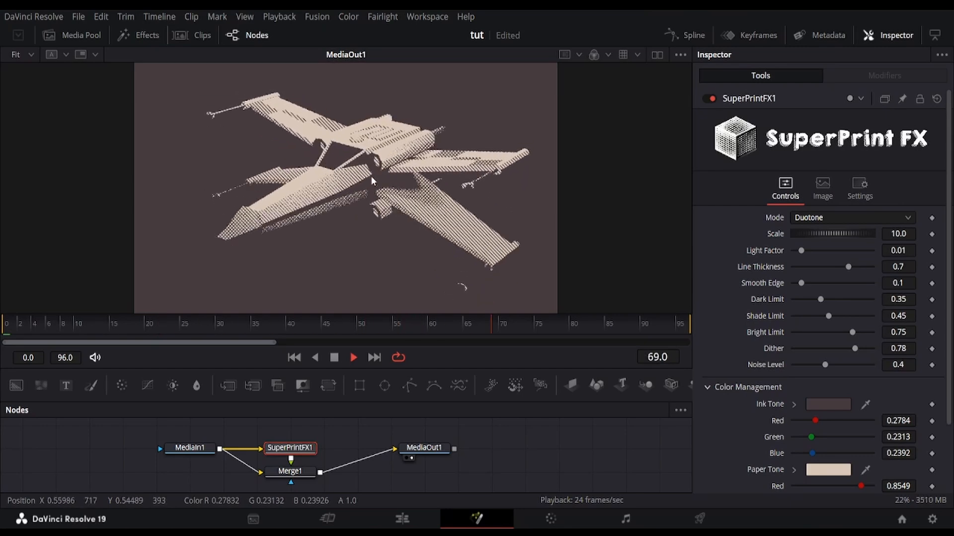
Tune Duotone scale, light factor and line thickness, then set Ink Tone to dark purple.
{"action": "left_click_drag", "start_coordinate": [821, 233], "coordinate": [835, 233]}
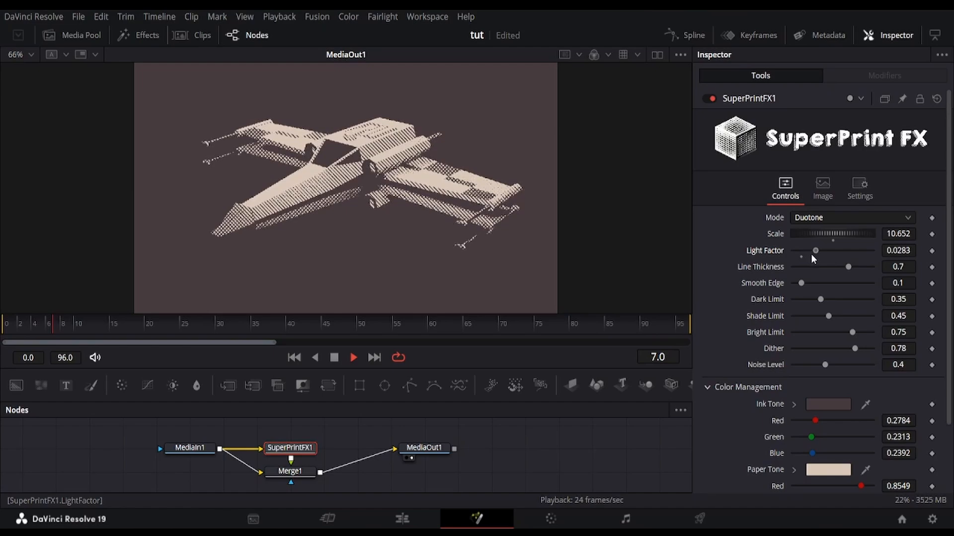
{"action": "left_click_drag", "start_coordinate": [849, 267], "coordinate": [855, 266]}
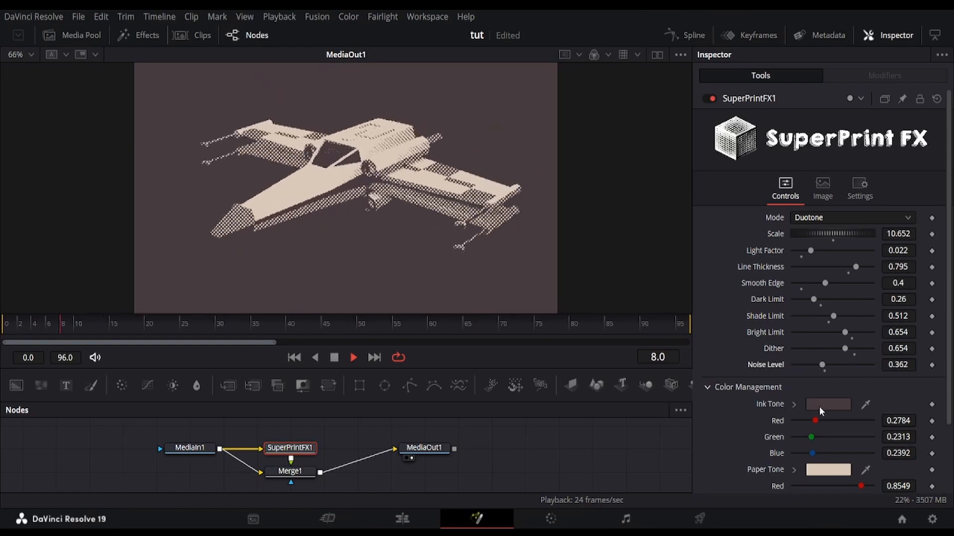
{"action": "left_click", "coordinate": [828, 404]}
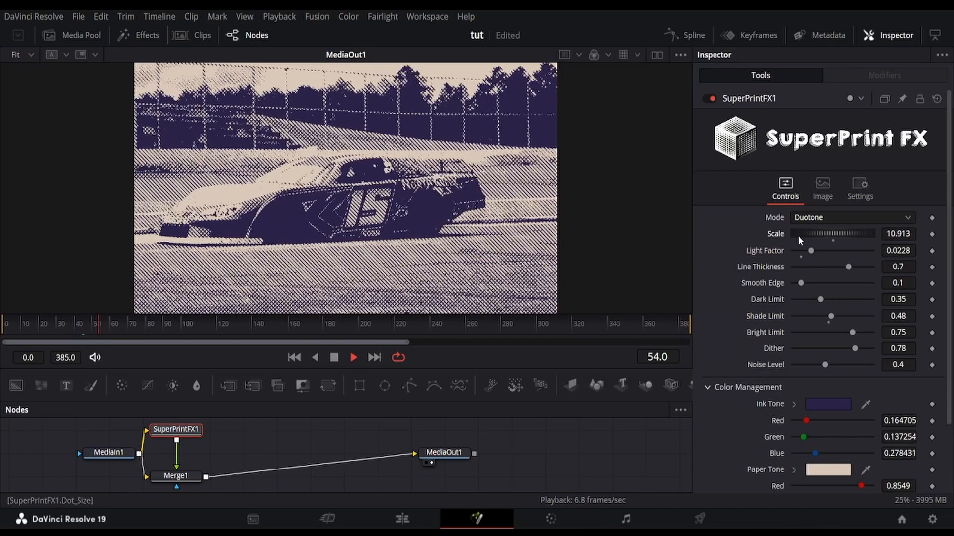
Adjust the print scale on the blue wave clip in Halftone Standard mode.
{"action": "left_click_drag", "start_coordinate": [809, 234], "coordinate": [828, 234]}
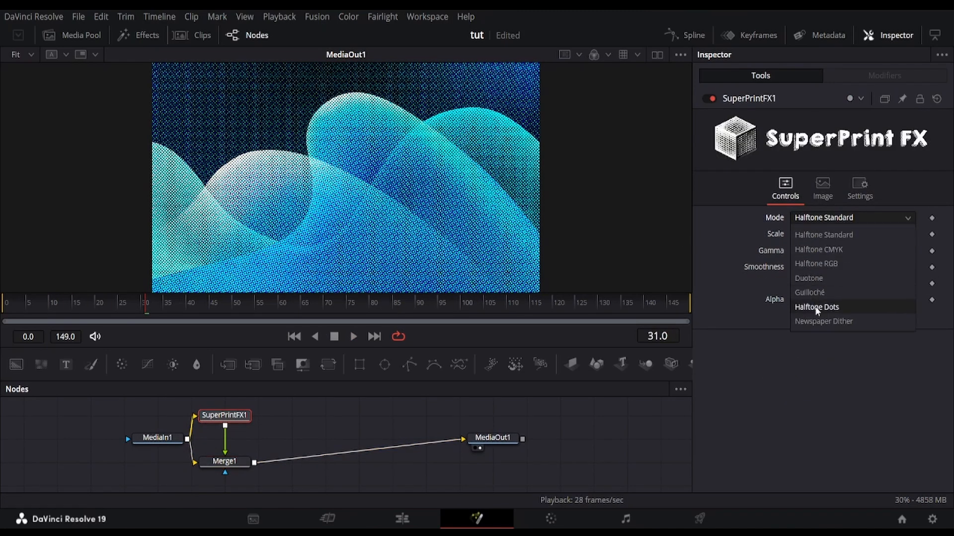
Switch the wave graphic's print mode to large Halftone Dots.
{"action": "left_click", "coordinate": [817, 307]}
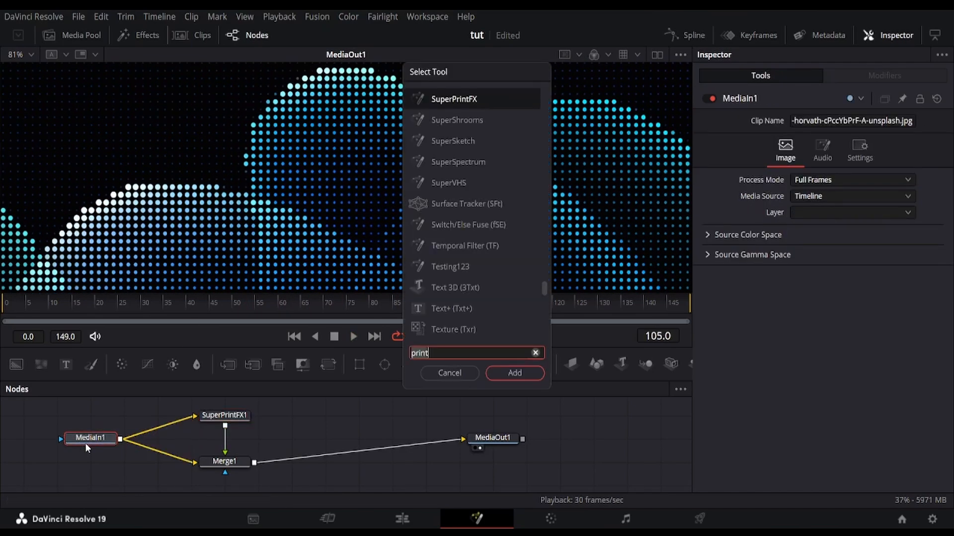
Add a SuperDelusion warp node with Flicker Effect off and Distort raised to about 0.3.
{"action": "type", "text": "superdel"}
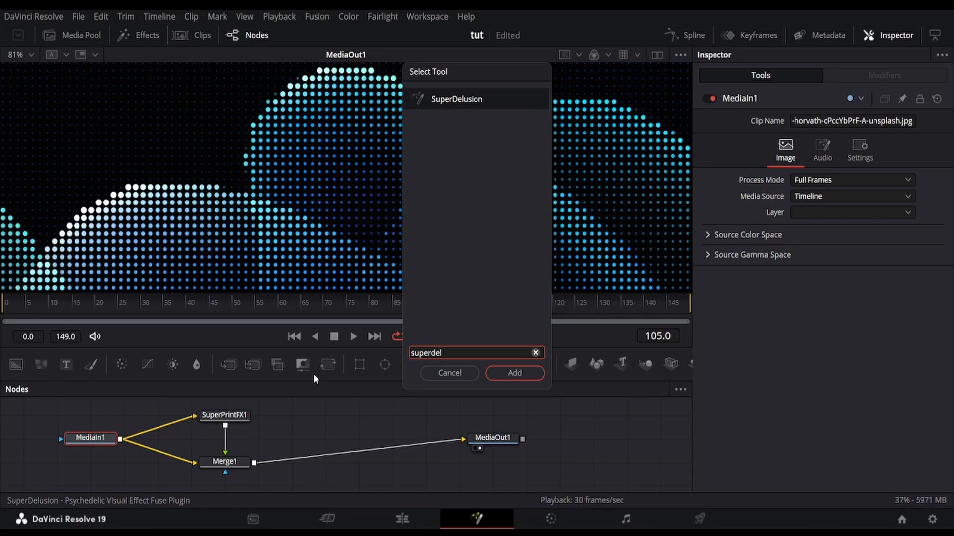
{"action": "left_click", "coordinate": [513, 372]}
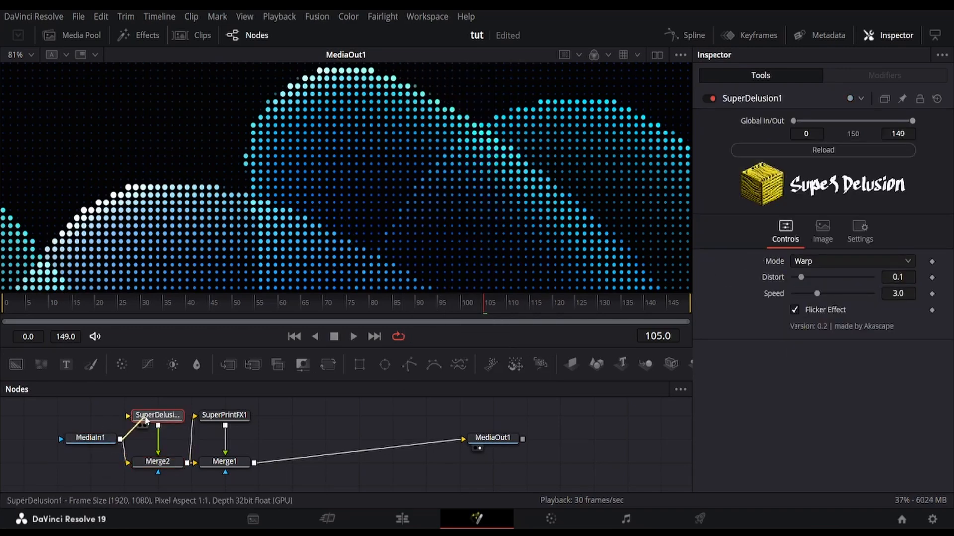
{"action": "left_click", "coordinate": [794, 310]}
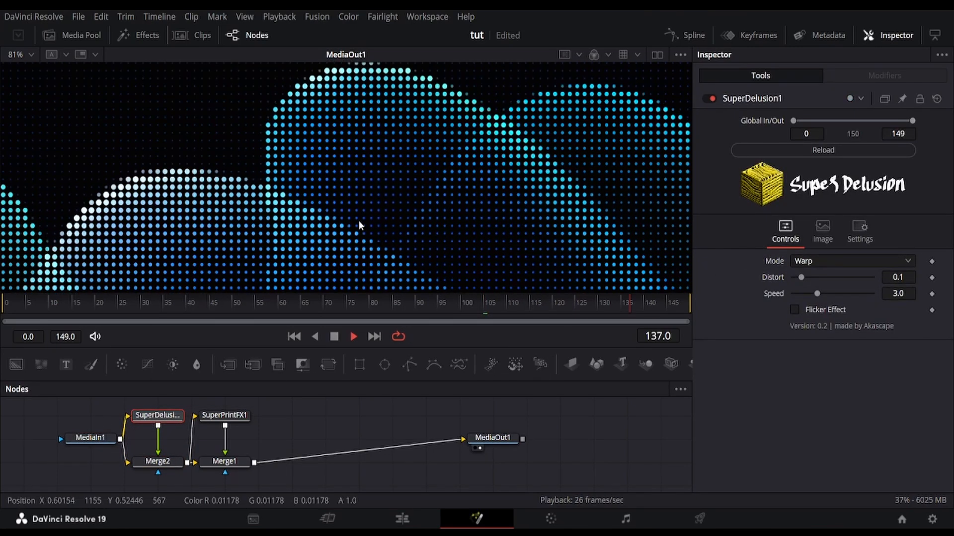
{"action": "left_click_drag", "start_coordinate": [803, 277], "coordinate": [816, 277]}
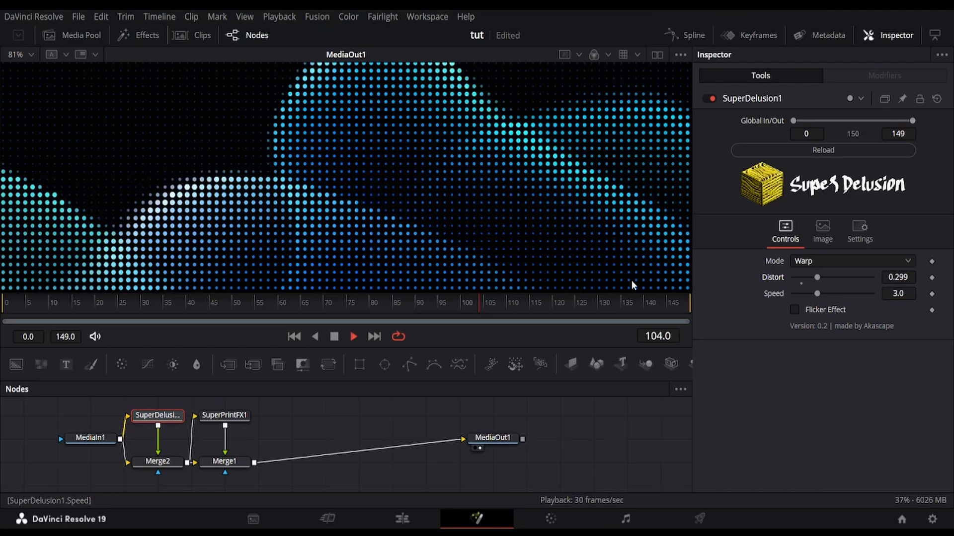
{"action": "left_click", "coordinate": [223, 424]}
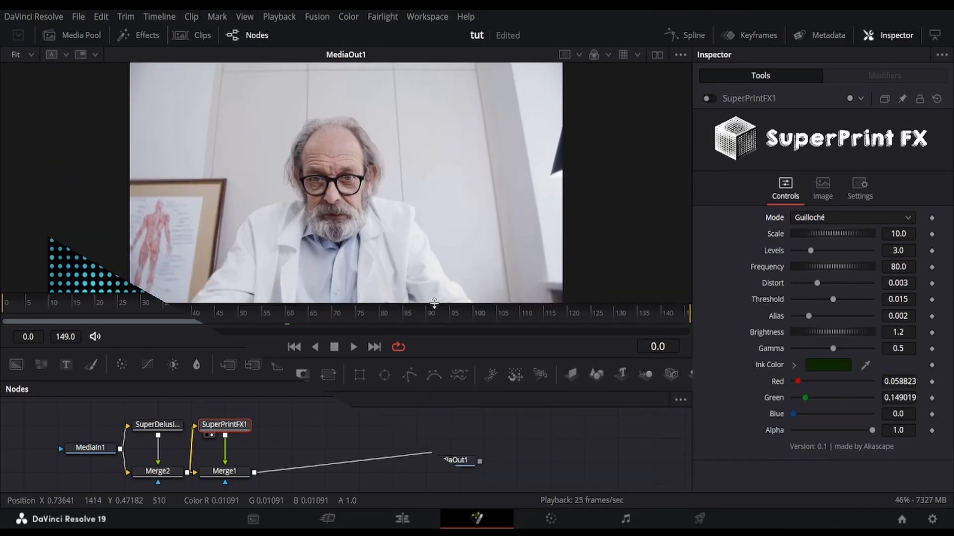
Tune Guilloché frequency, distortion, threshold and brightness, then pick a dark green ink colour.
{"action": "left_click", "coordinate": [851, 217]}
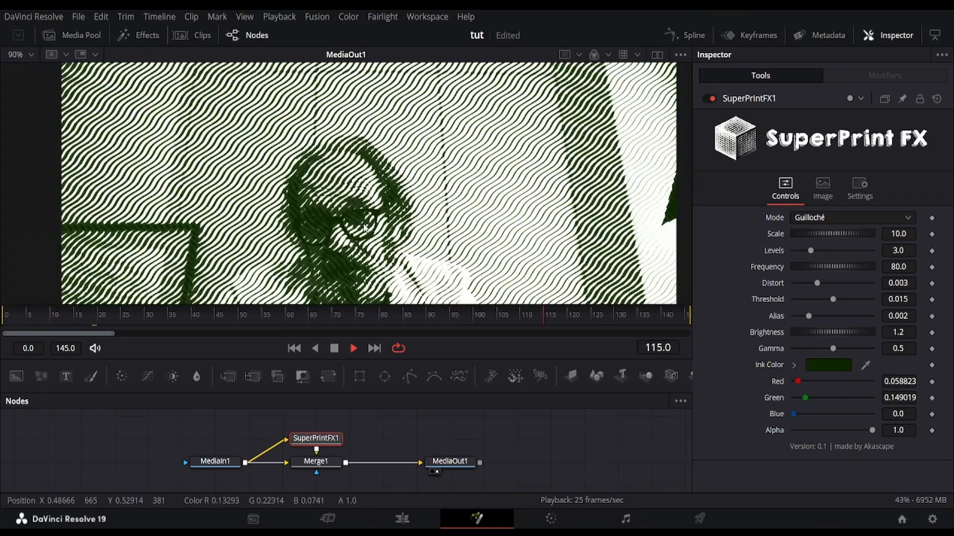
{"action": "left_click_drag", "start_coordinate": [800, 233], "coordinate": [807, 236]}
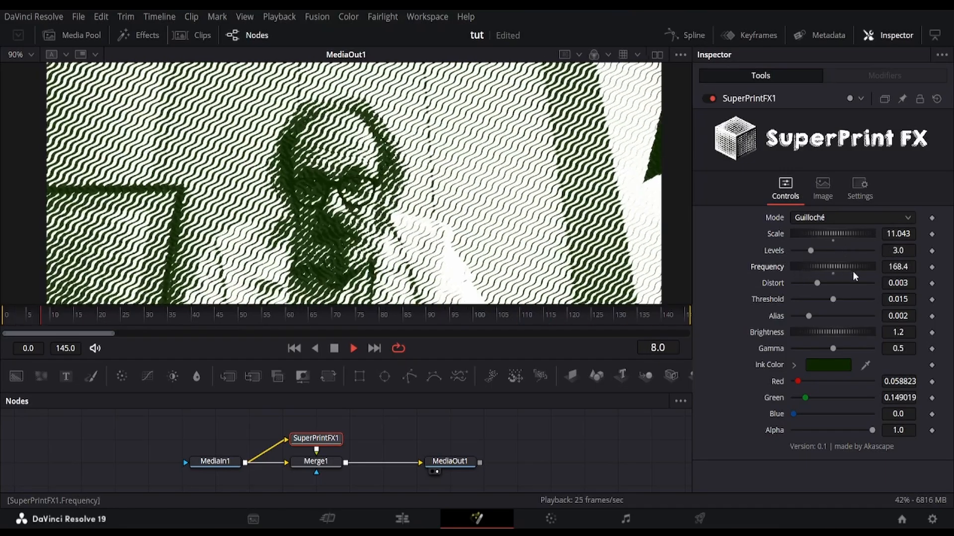
{"action": "left_click_drag", "start_coordinate": [817, 283], "coordinate": [851, 283]}
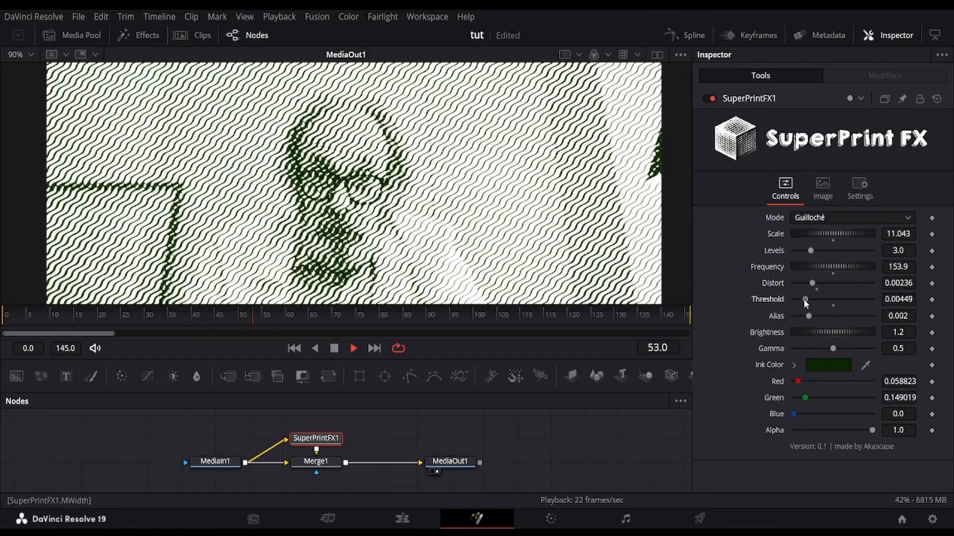
{"action": "left_click_drag", "start_coordinate": [804, 299], "coordinate": [835, 299]}
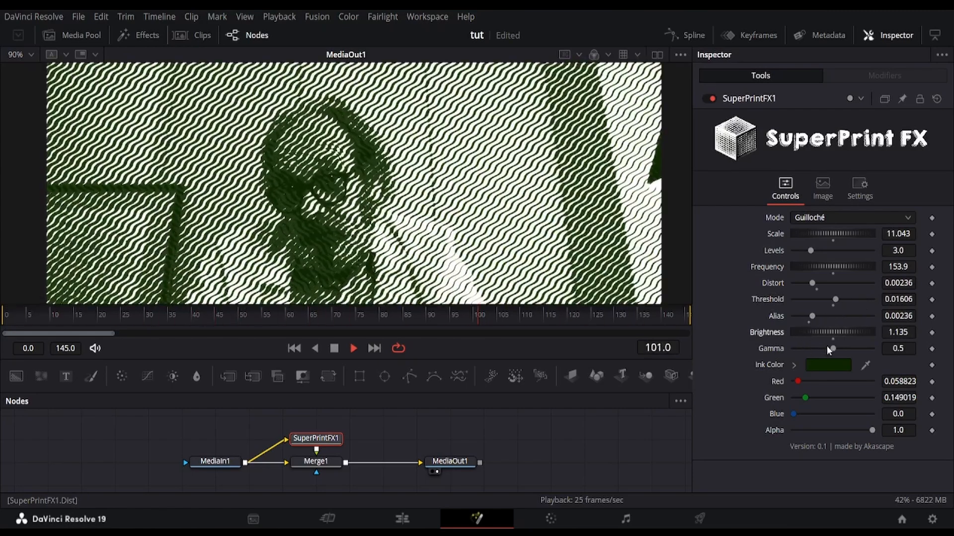
{"action": "left_click", "coordinate": [829, 365]}
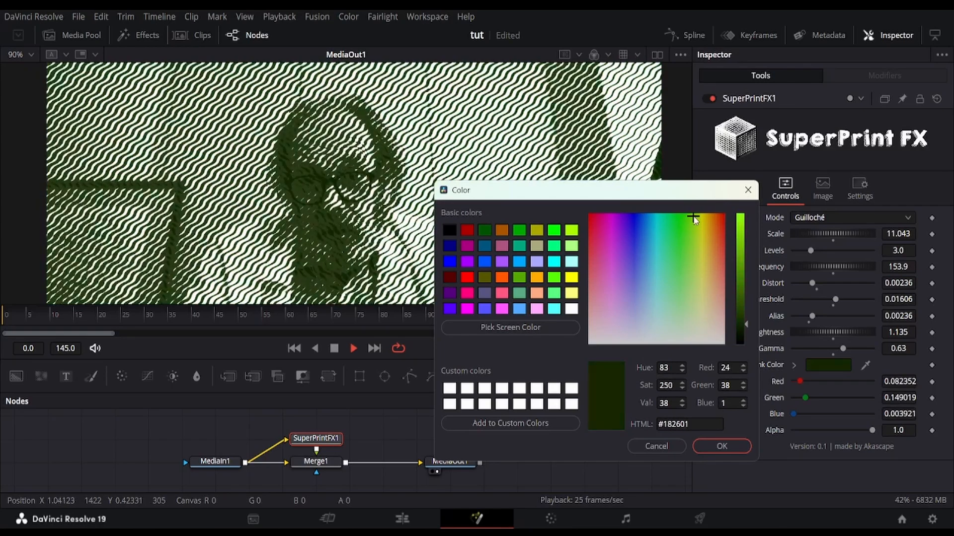
{"action": "left_click", "coordinate": [721, 446]}
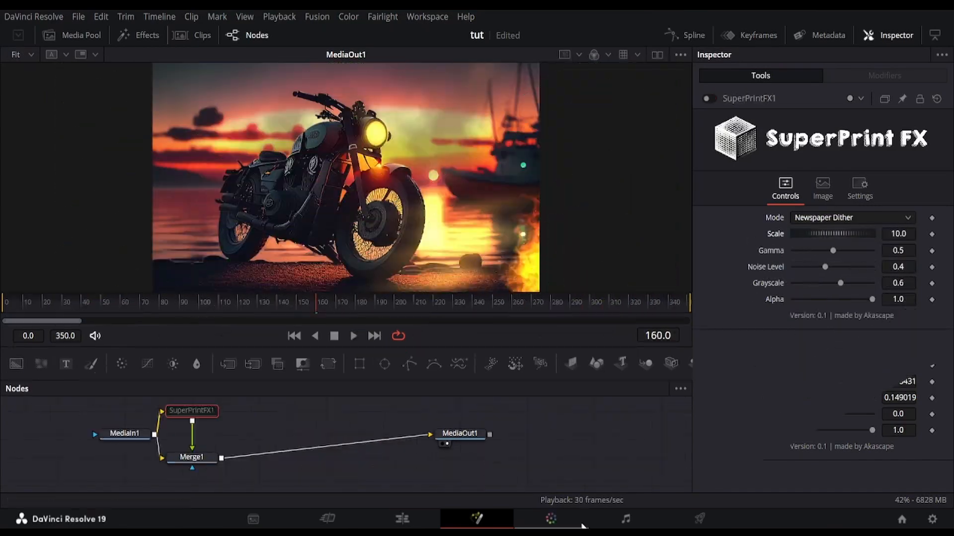
Re-enable SuperPrint FX on the motorcycle and keep Newspaper Dither as the print mode.
{"action": "left_click", "coordinate": [354, 334]}
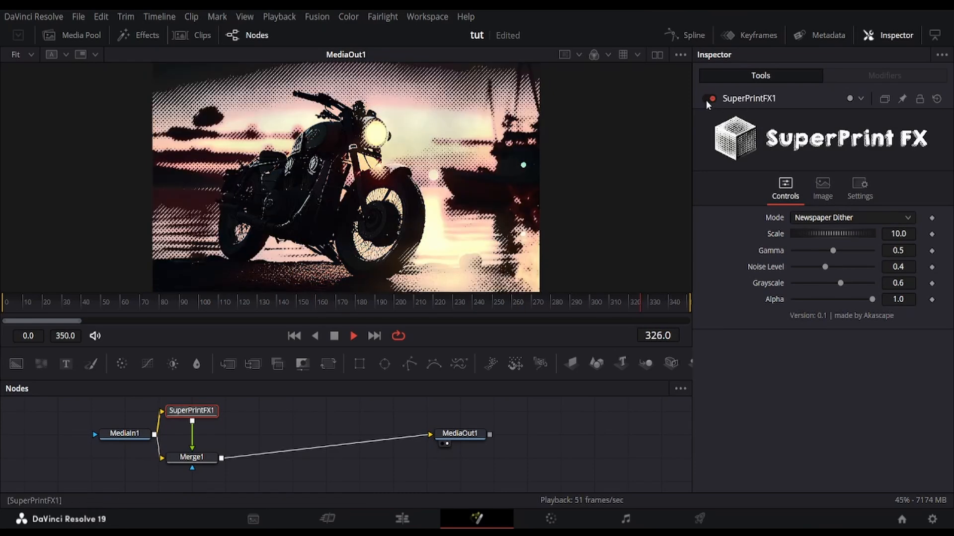
{"action": "left_click", "coordinate": [851, 218]}
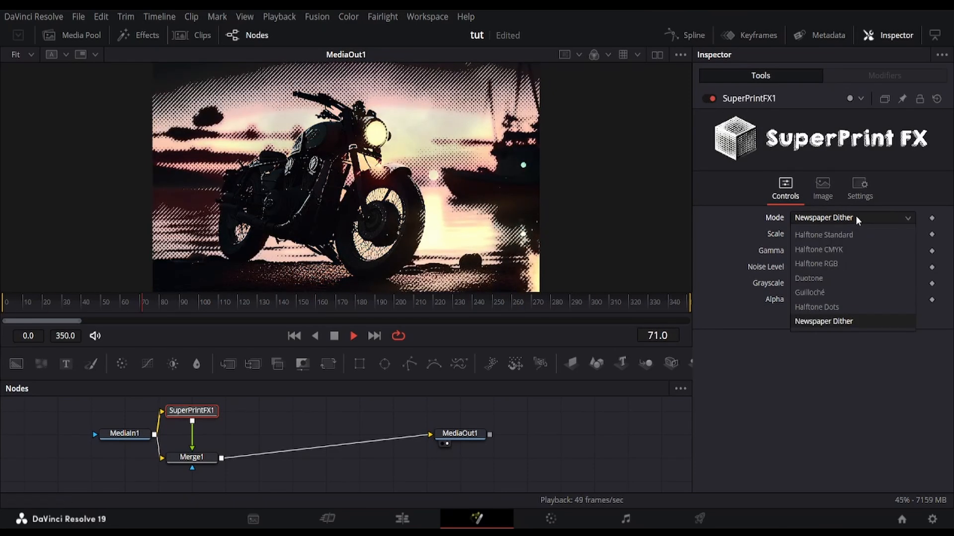
{"action": "left_click", "coordinate": [824, 321]}
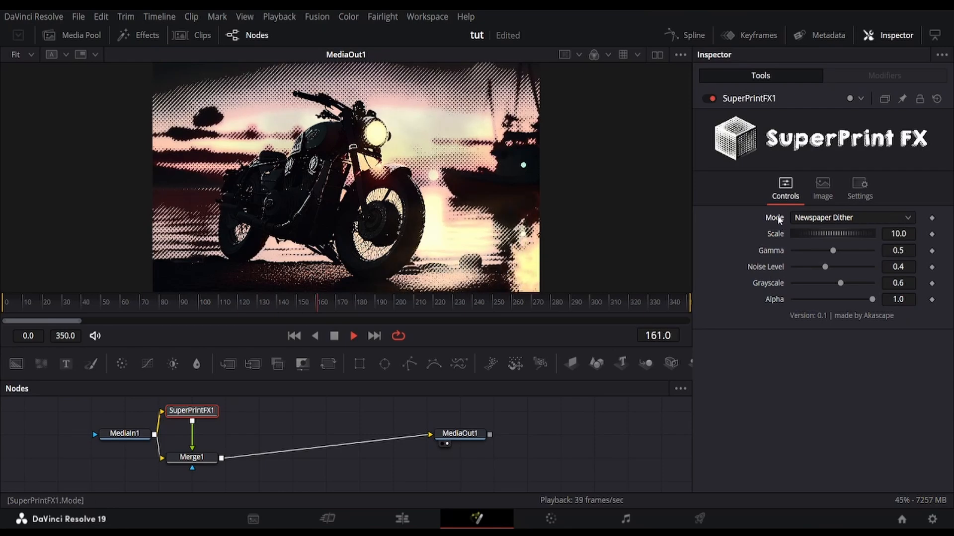
Tune the dither's scale, gamma and noise, then lower Grayscale to about 0.87 for a warm tint.
{"action": "left_click_drag", "start_coordinate": [833, 233], "coordinate": [862, 233]}
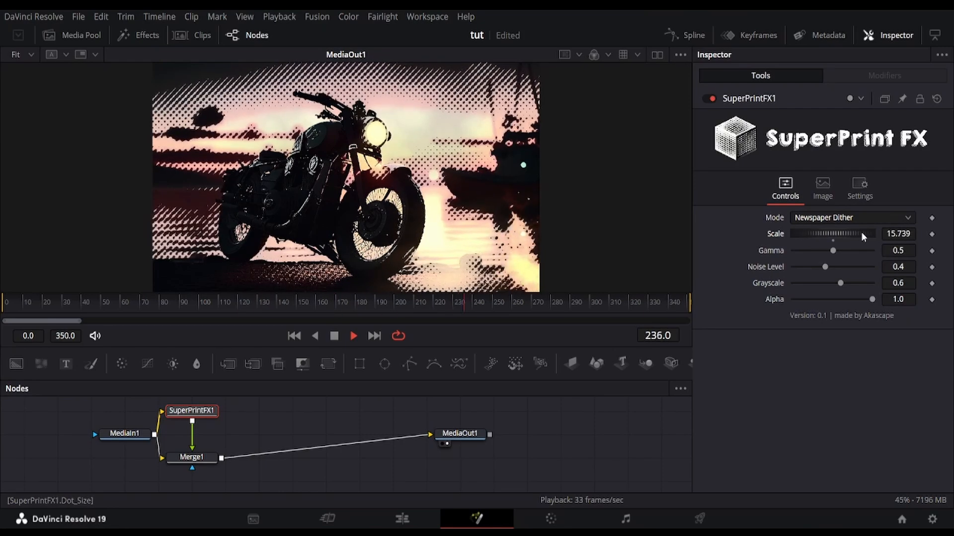
{"action": "left_click_drag", "start_coordinate": [833, 251], "coordinate": [804, 250]}
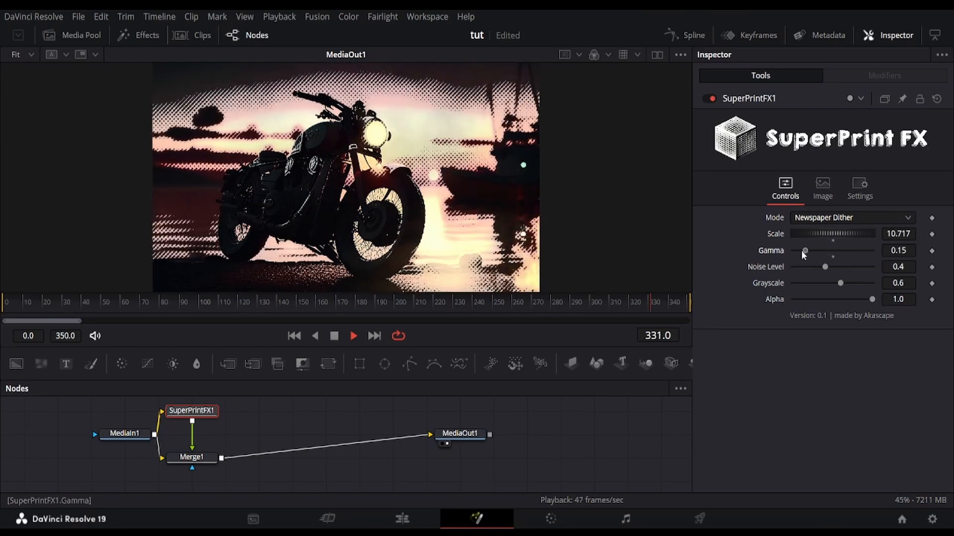
{"action": "left_click_drag", "start_coordinate": [804, 251], "coordinate": [834, 252]}
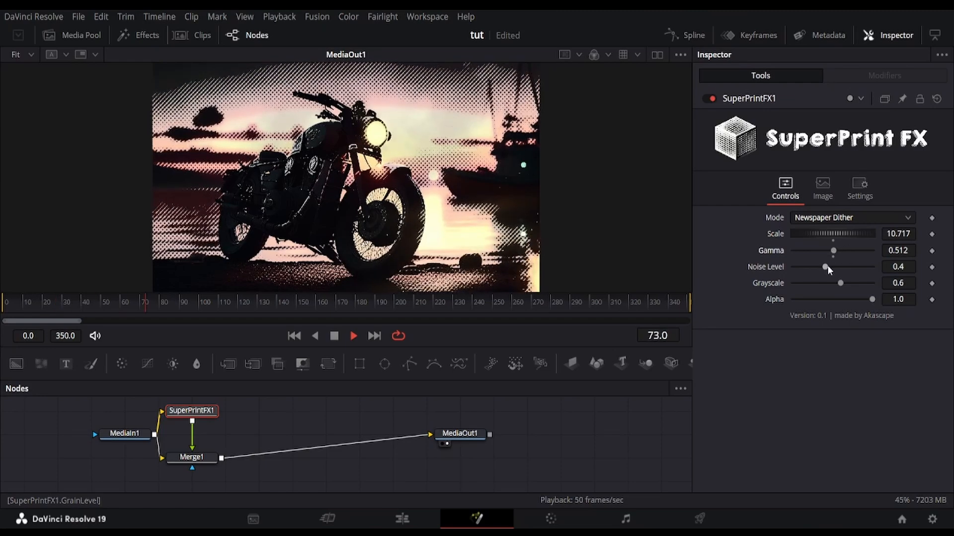
{"action": "left_click_drag", "start_coordinate": [827, 266], "coordinate": [823, 266]}
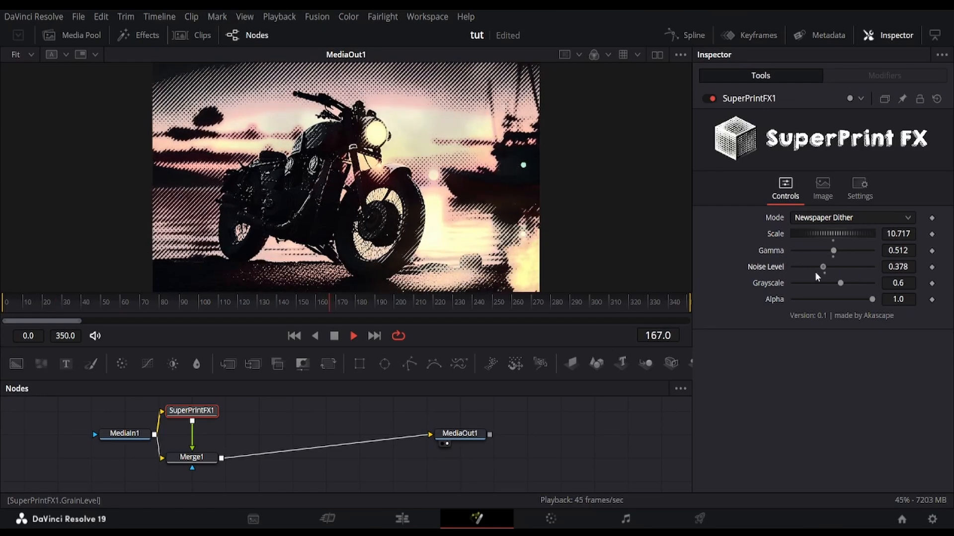
{"action": "left_click_drag", "start_coordinate": [822, 266], "coordinate": [835, 266]}
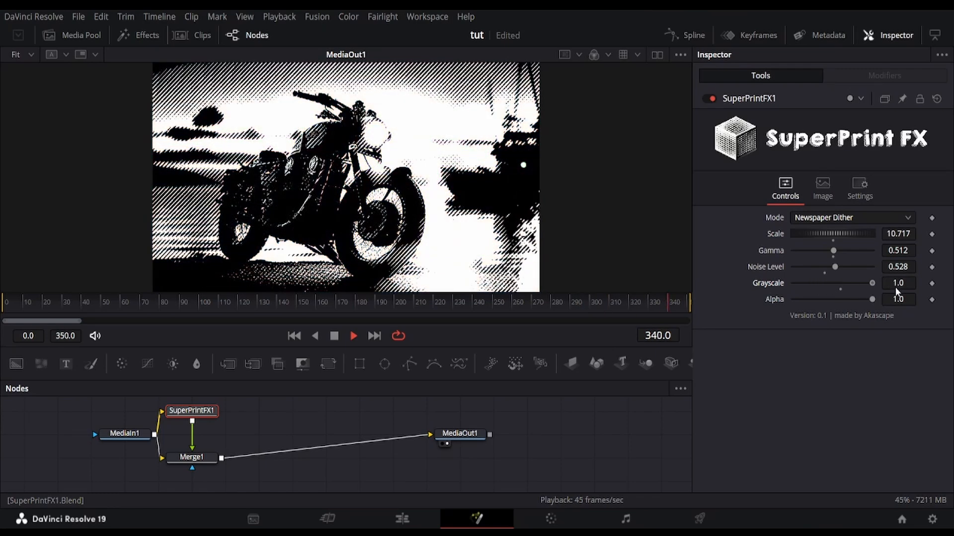
{"action": "left_click_drag", "start_coordinate": [871, 283], "coordinate": [861, 283]}
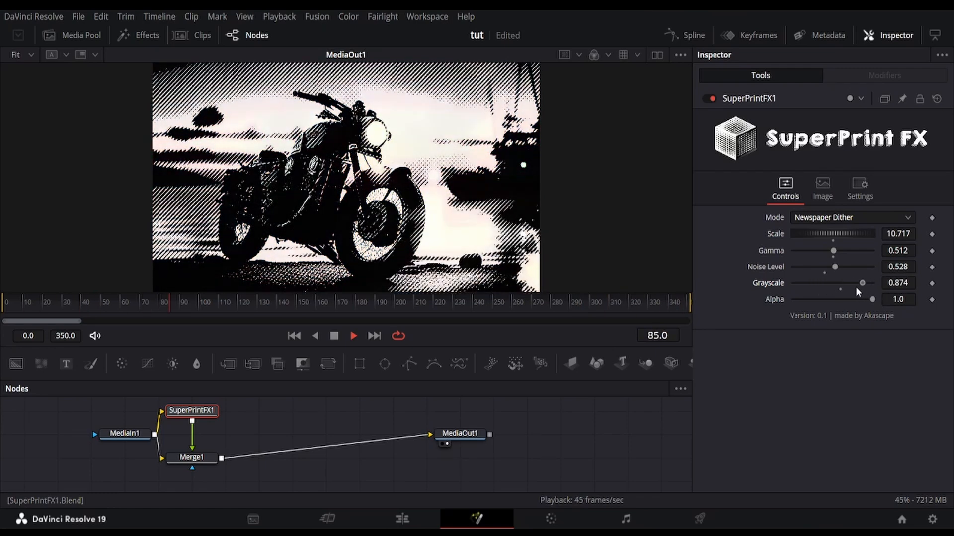
{"action": "left_click_drag", "start_coordinate": [860, 284], "coordinate": [840, 284]}
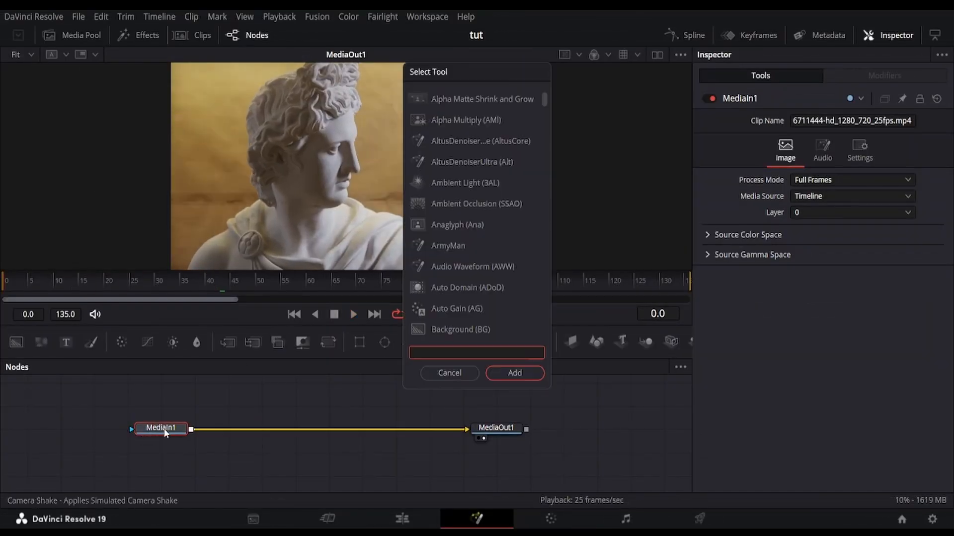
Add Merge and Color Corrector nodes, feed the bust clip in and tint it strongly orange-red.
{"action": "left_click", "coordinate": [514, 372]}
{"action": "type", "text": "colorco"}
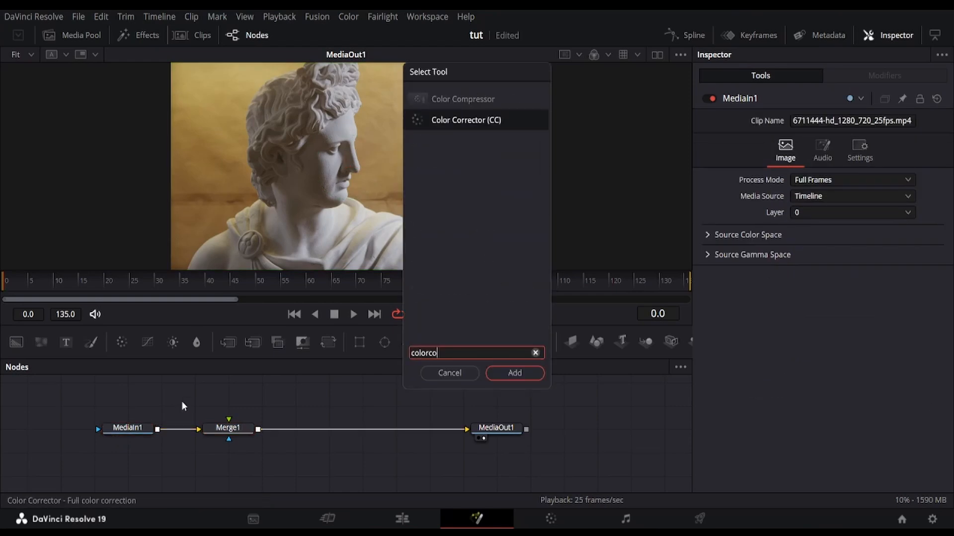
{"action": "left_click", "coordinate": [514, 372]}
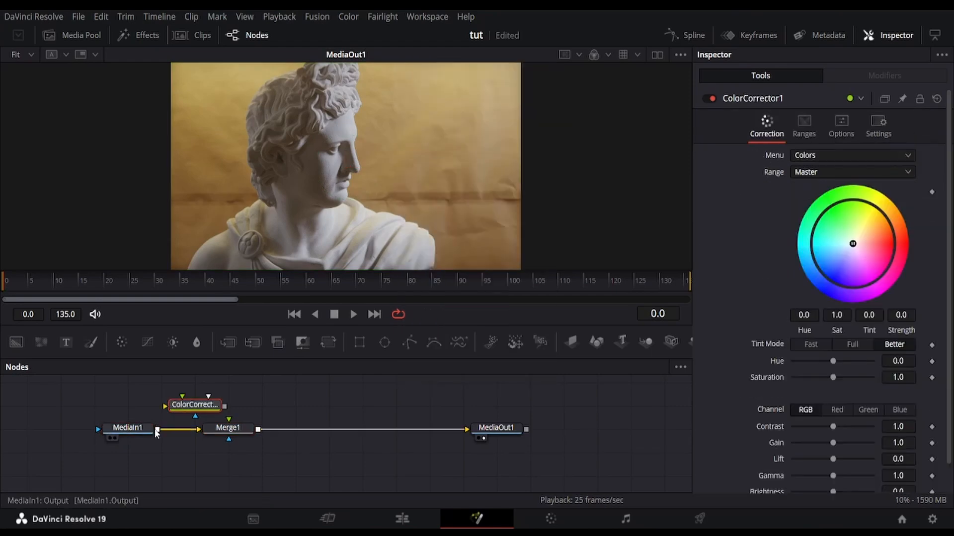
{"action": "left_click", "coordinate": [195, 404]}
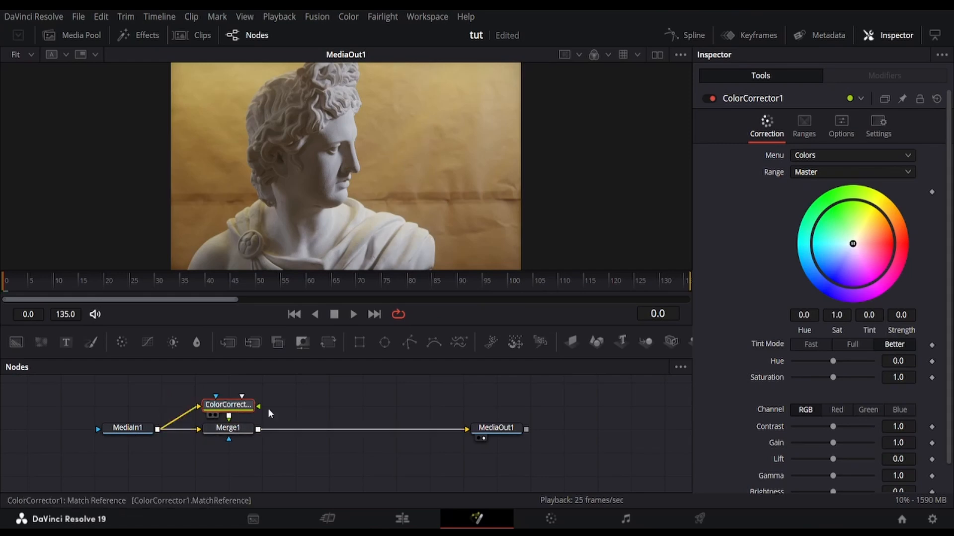
{"action": "left_click_drag", "start_coordinate": [853, 243], "coordinate": [879, 243]}
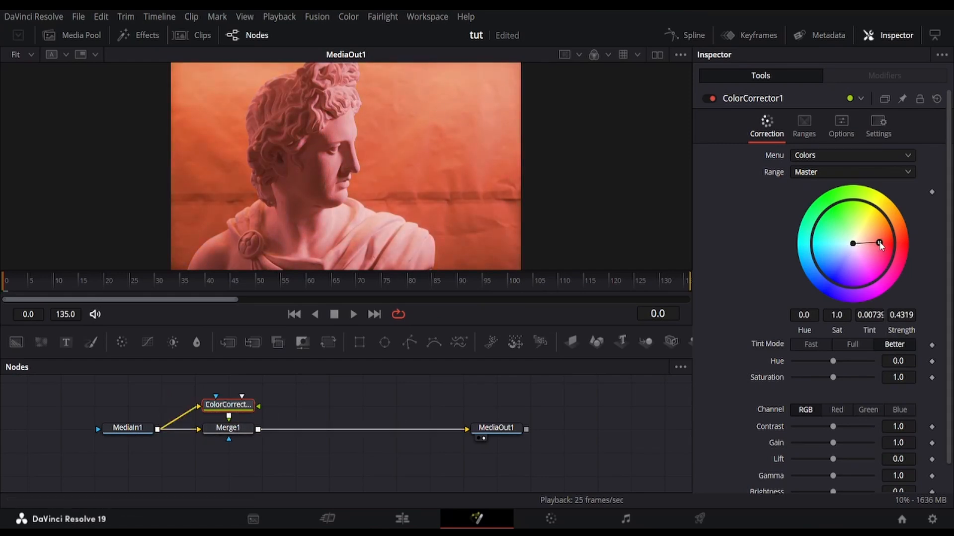
Choose a new Apply Mode blend for the tinted layer on Merge1.
{"action": "left_click", "coordinate": [227, 428]}
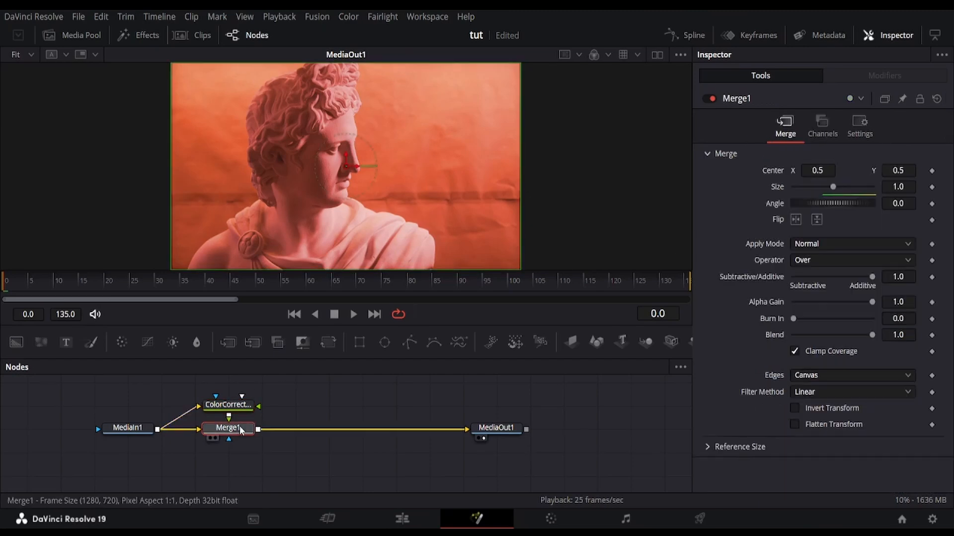
{"action": "left_click", "coordinate": [851, 243]}
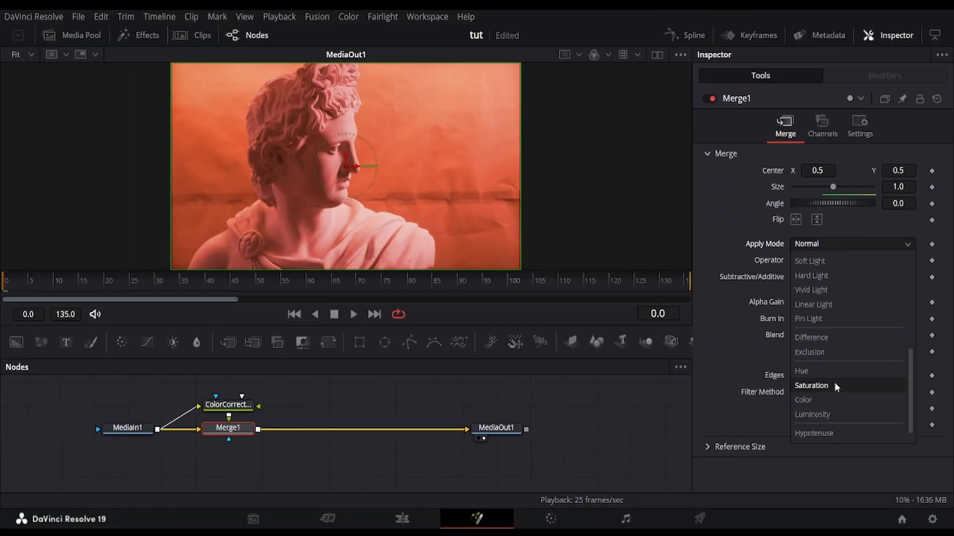
{"action": "left_click", "coordinate": [812, 386]}
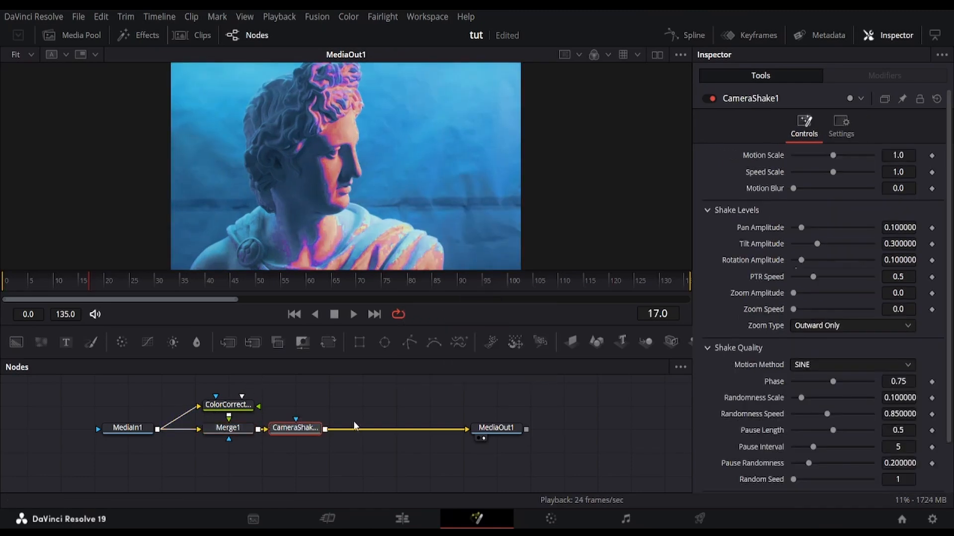
Add CameraShake and a TimeMachine node set to Skip mode with Skip at 6.
{"action": "left_click", "coordinate": [353, 315]}
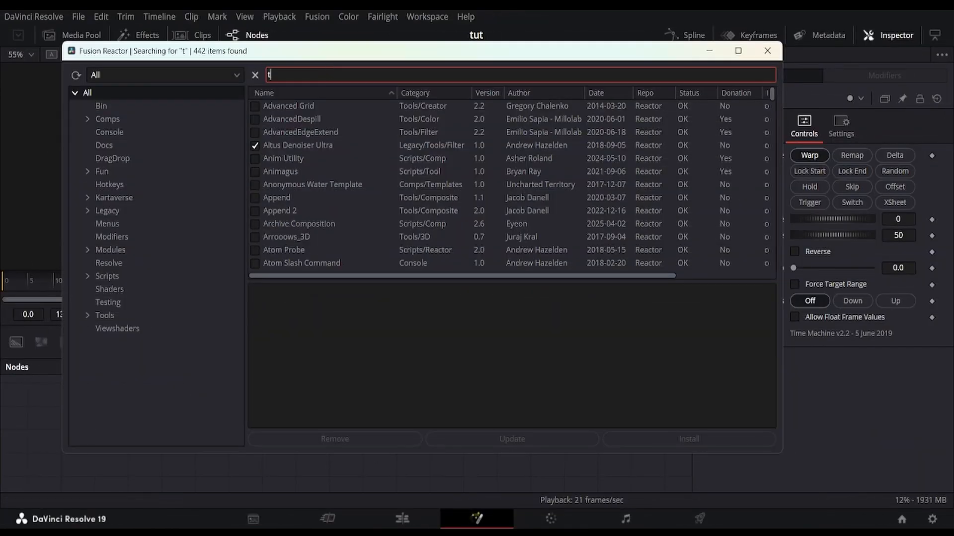
{"action": "type", "text": "imemac"}
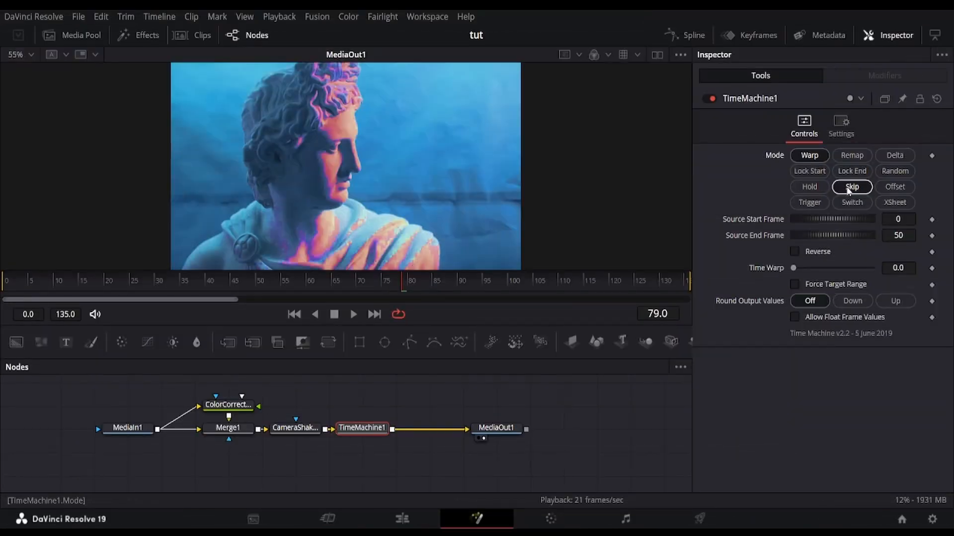
{"action": "left_click", "coordinate": [851, 186]}
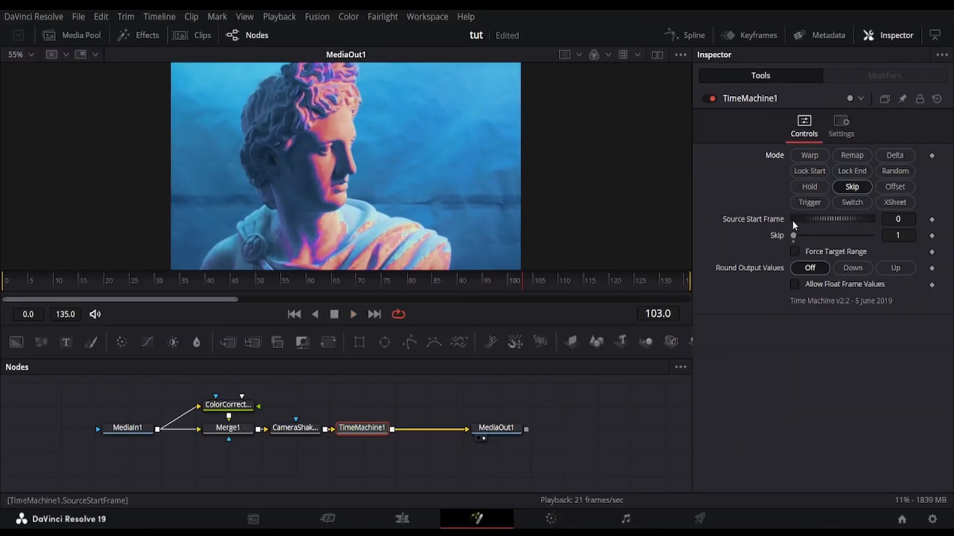
{"action": "left_click_drag", "start_coordinate": [794, 235], "coordinate": [808, 235]}
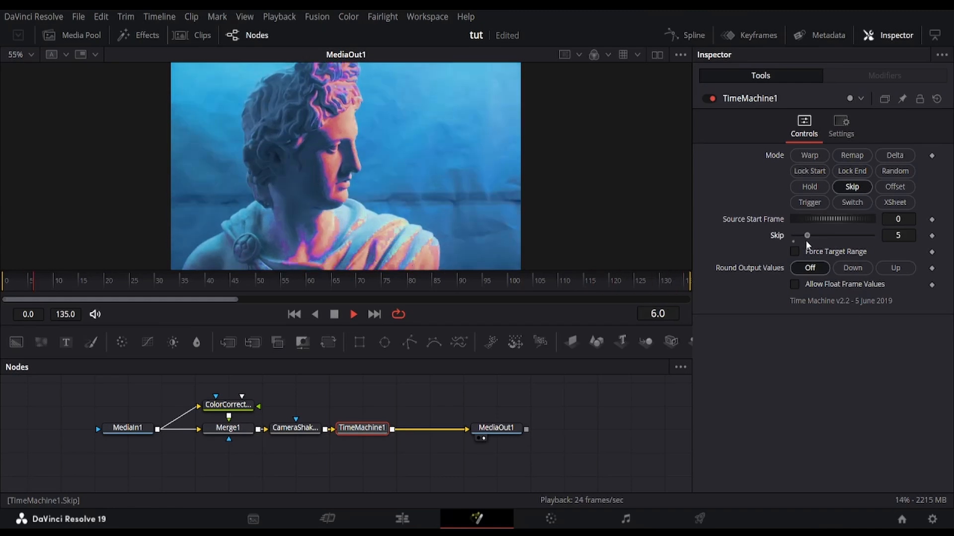
{"action": "left_click_drag", "start_coordinate": [807, 235], "coordinate": [810, 235]}
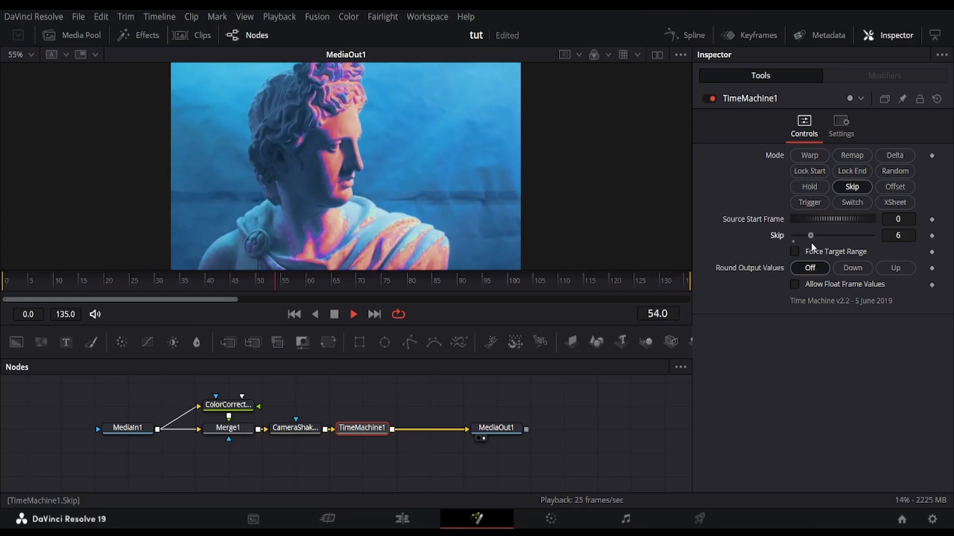
Add SuperPrintFX halftone with Merge2 after TimeMachine1 and route Merge2 into MediaOut1.
{"action": "type", "text": "print"}
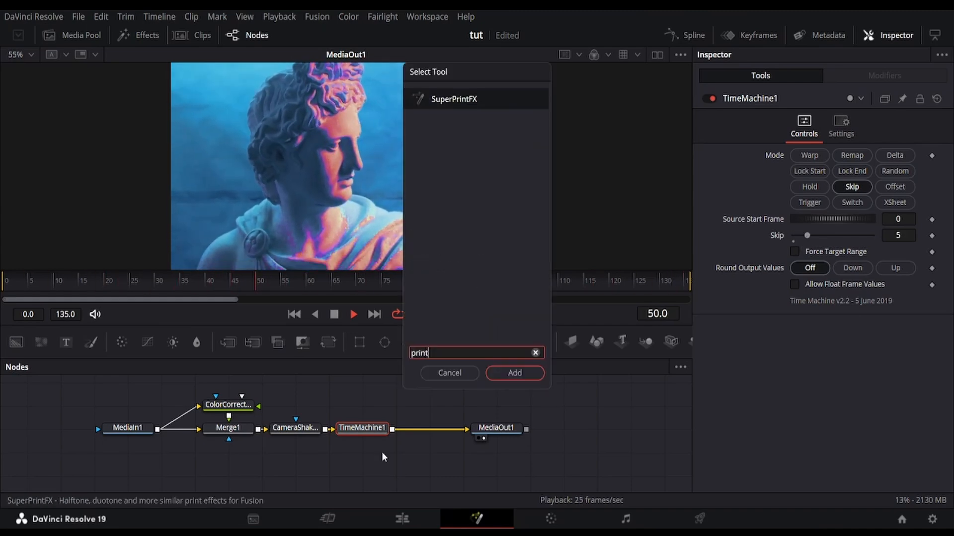
{"action": "left_click", "coordinate": [514, 373]}
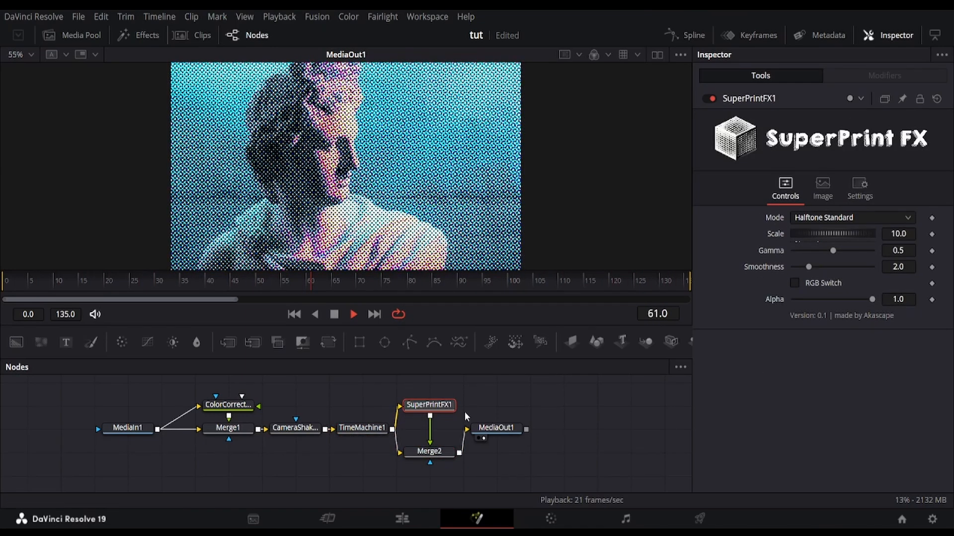
{"action": "left_click", "coordinate": [852, 218]}
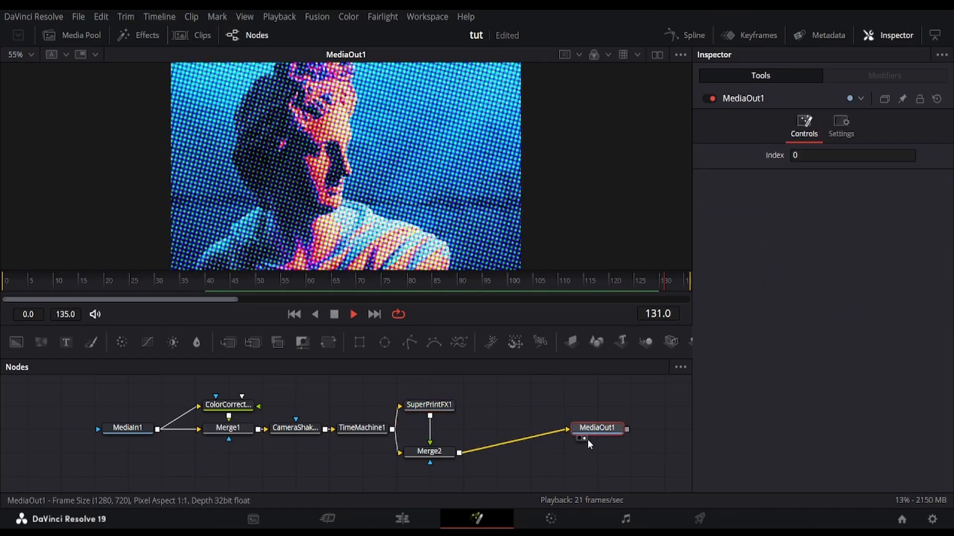
{"action": "left_click", "coordinate": [429, 405]}
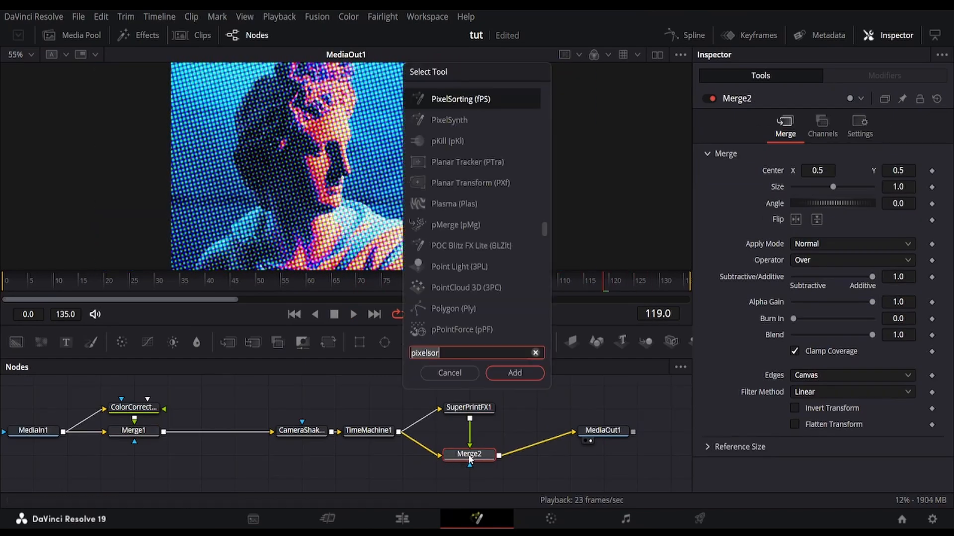
Insert SuperPixelSort before MediaOut1 with Threshold about 92.9 and Angle about 117.4.
{"action": "left_click", "coordinate": [513, 373]}
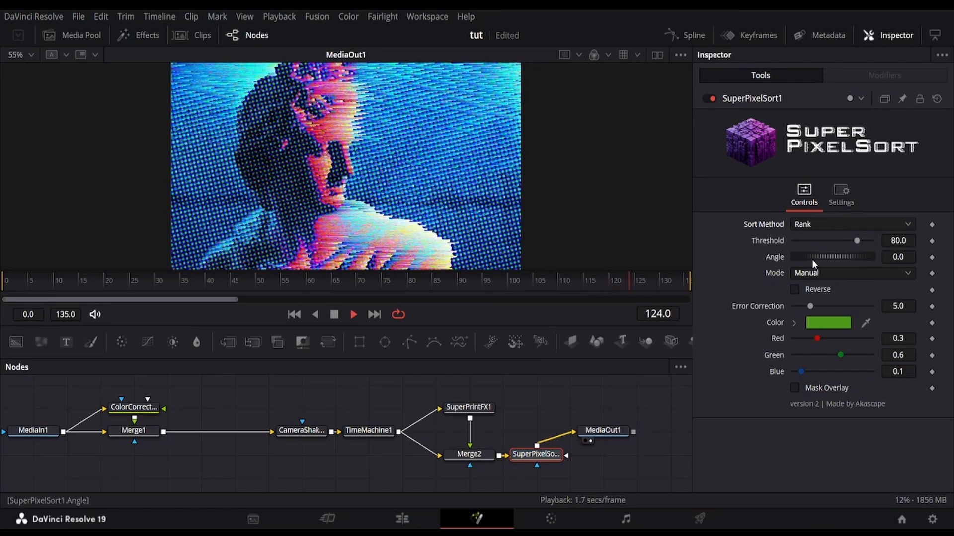
{"action": "left_click_drag", "start_coordinate": [803, 256], "coordinate": [833, 257]}
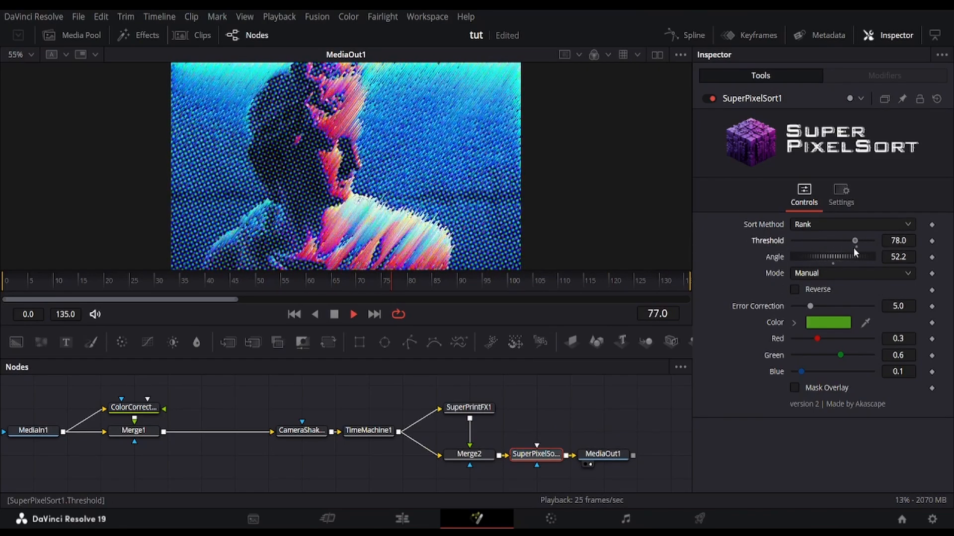
{"action": "left_click_drag", "start_coordinate": [854, 240], "coordinate": [866, 240]}
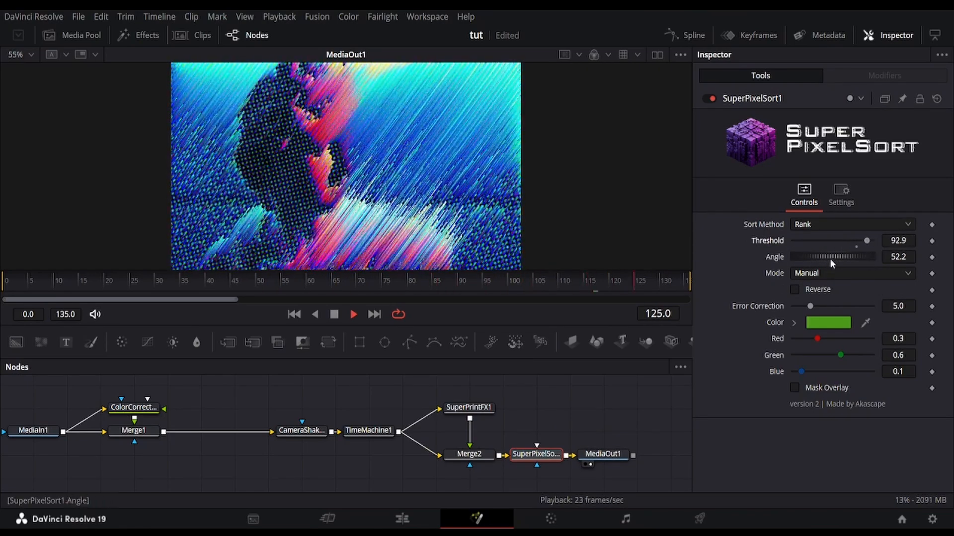
{"action": "left_click_drag", "start_coordinate": [833, 257], "coordinate": [851, 256]}
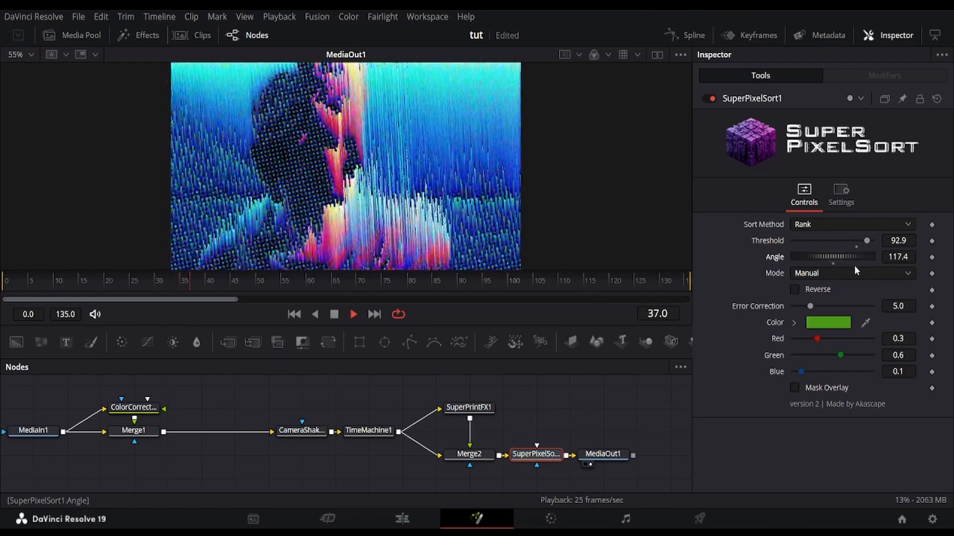